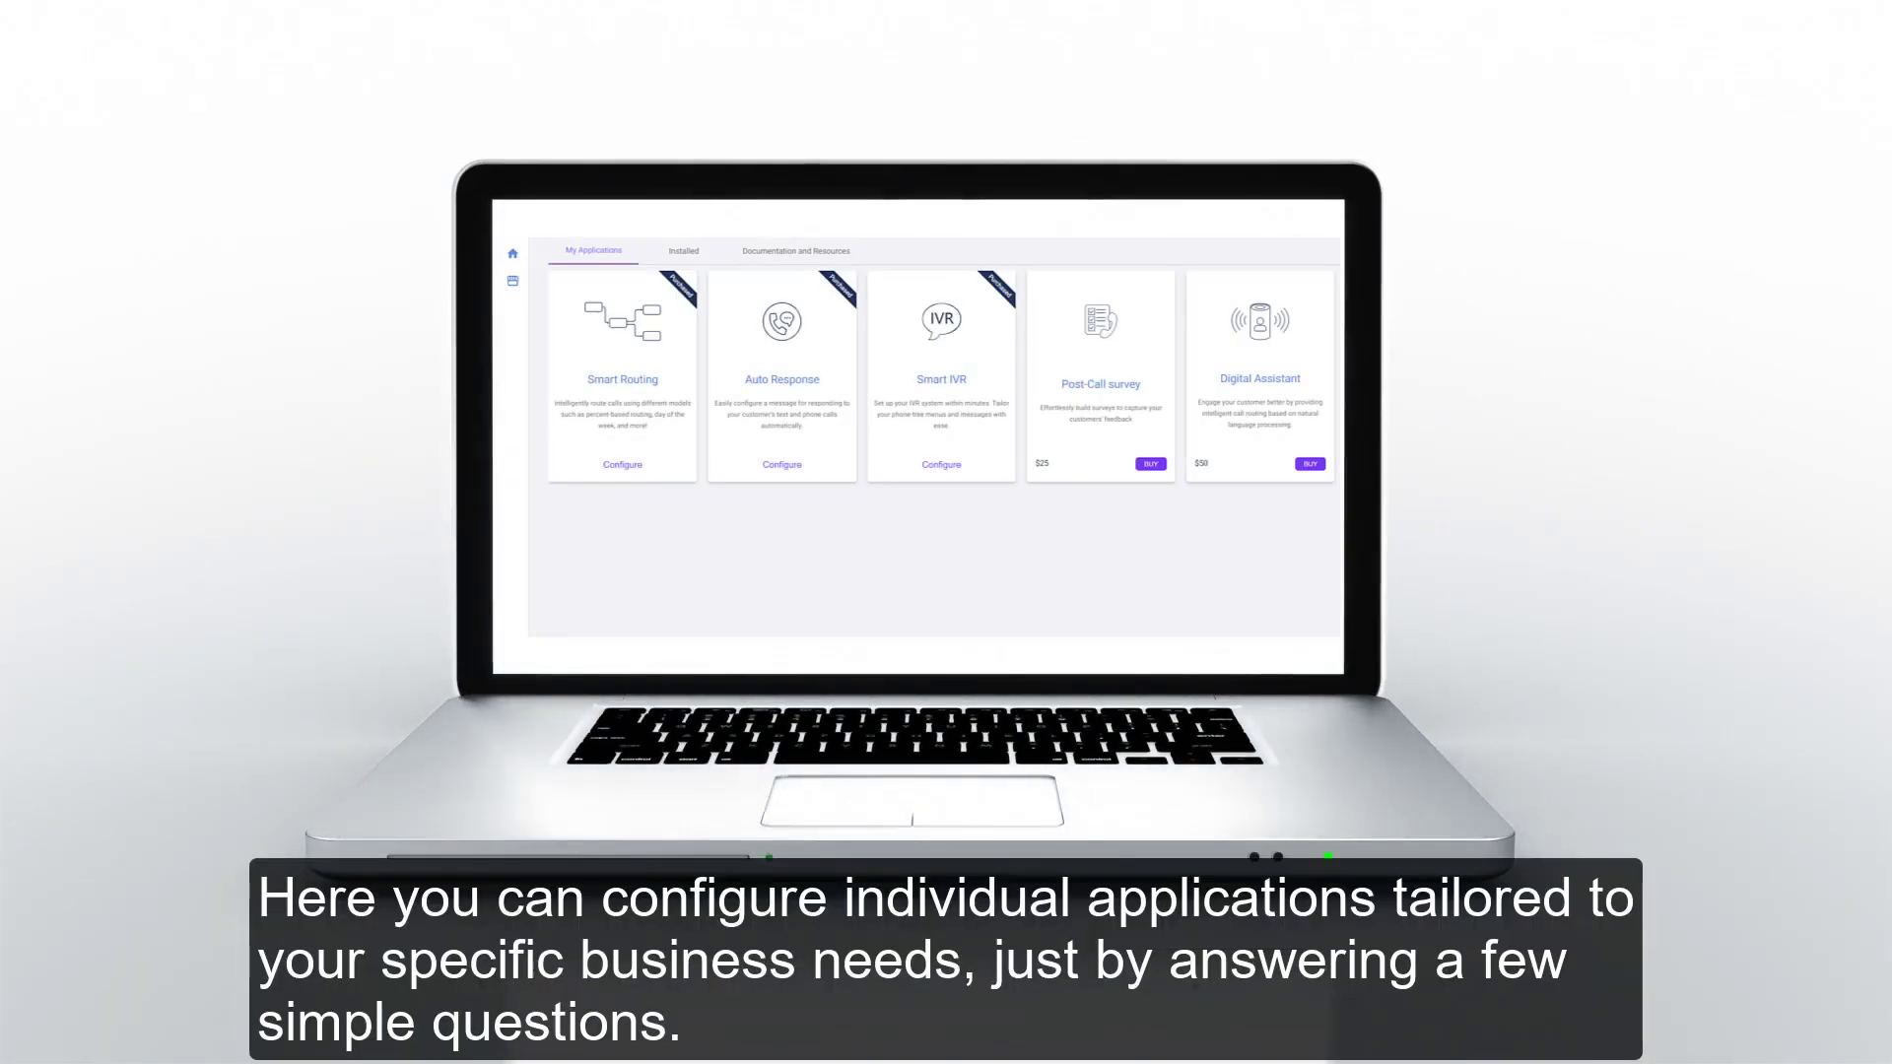
Step: Open the Smart Routing setup wizard from its tile on My Applications
{"action": "left_click", "coordinate": [940, 378]}
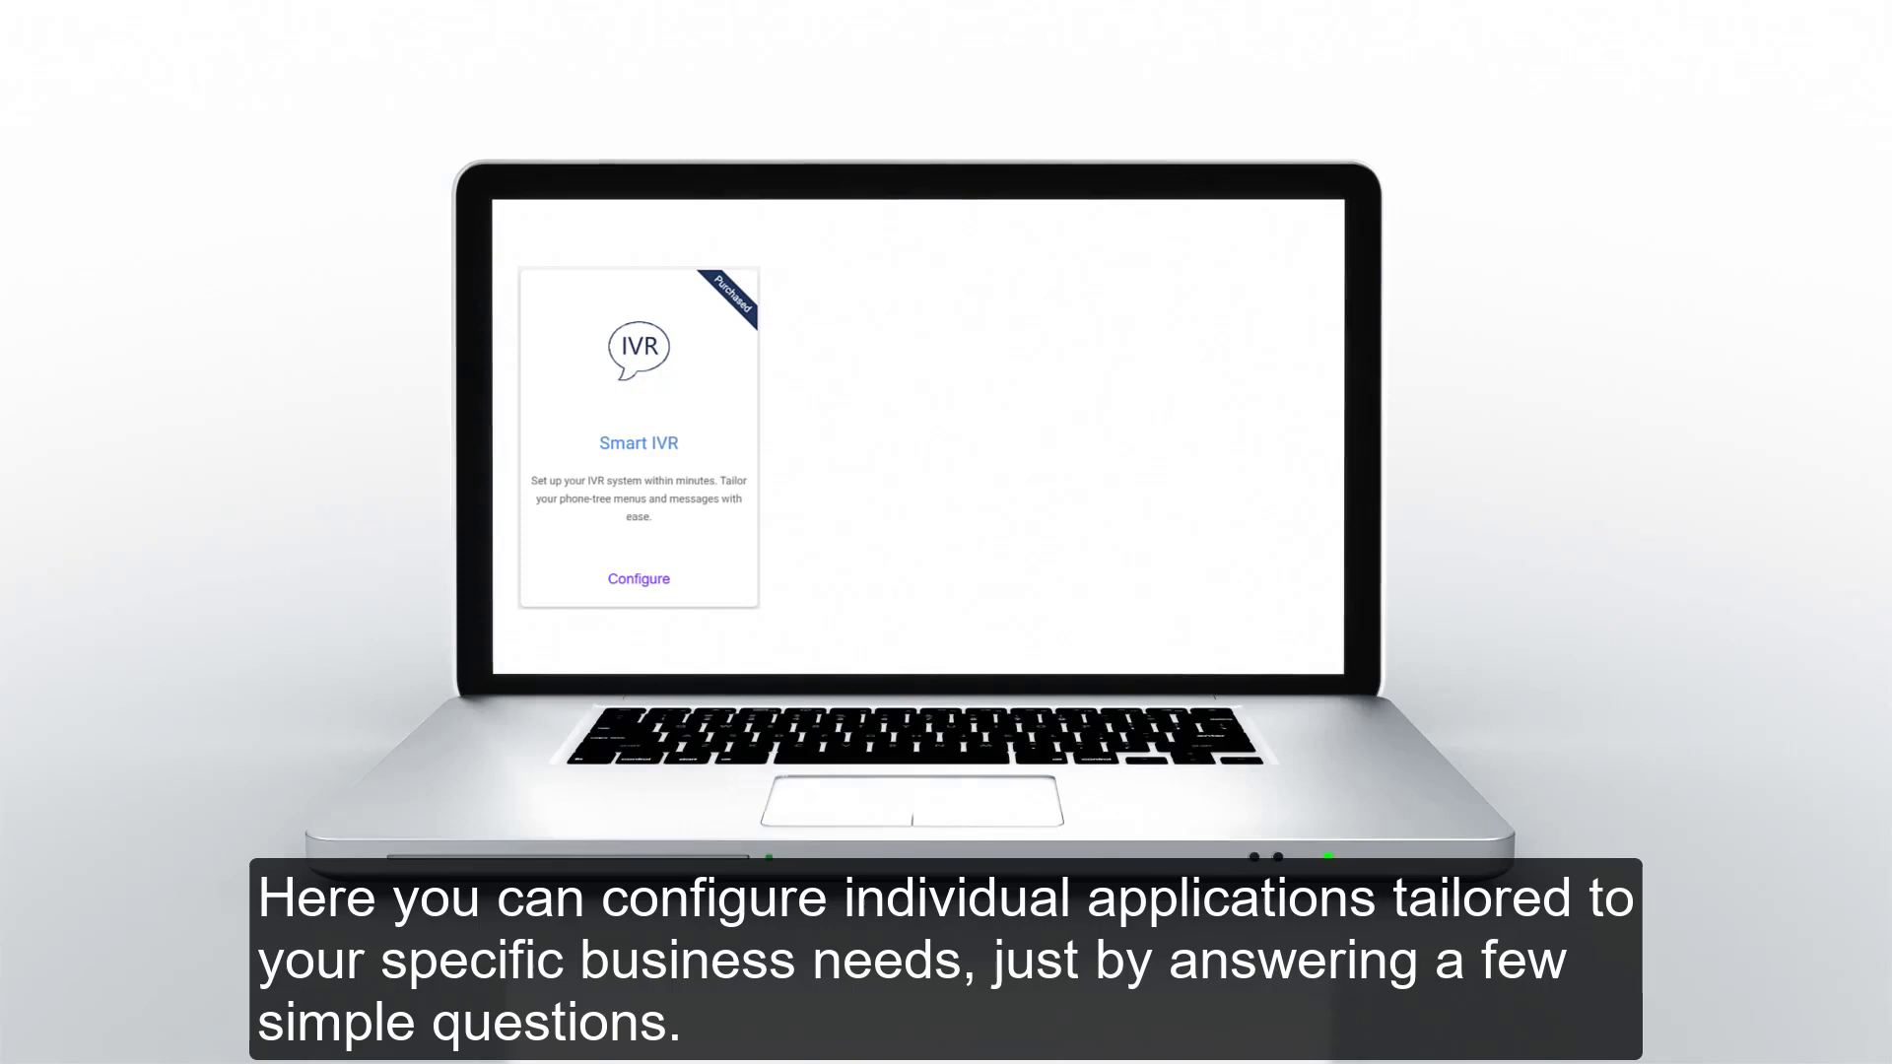
{"action": "left_click", "coordinate": [637, 579]}
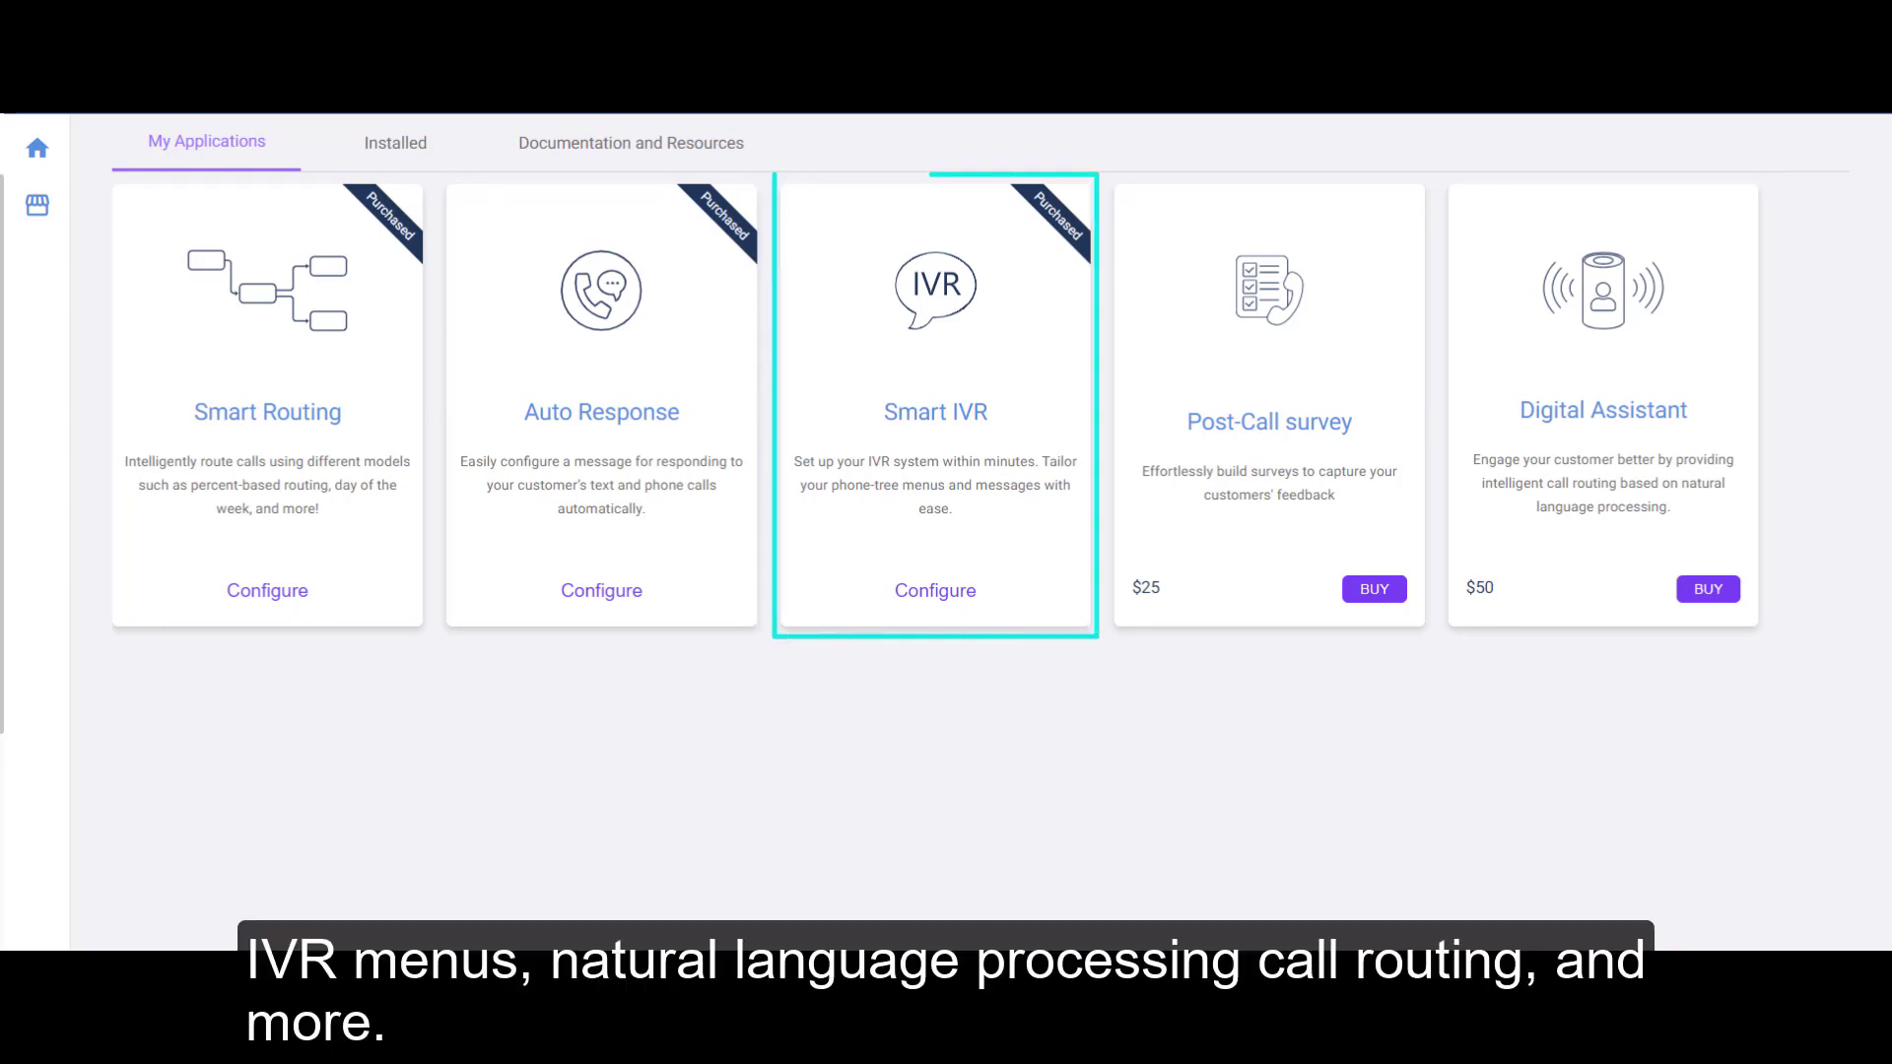
{"action": "left_click", "coordinate": [1602, 408]}
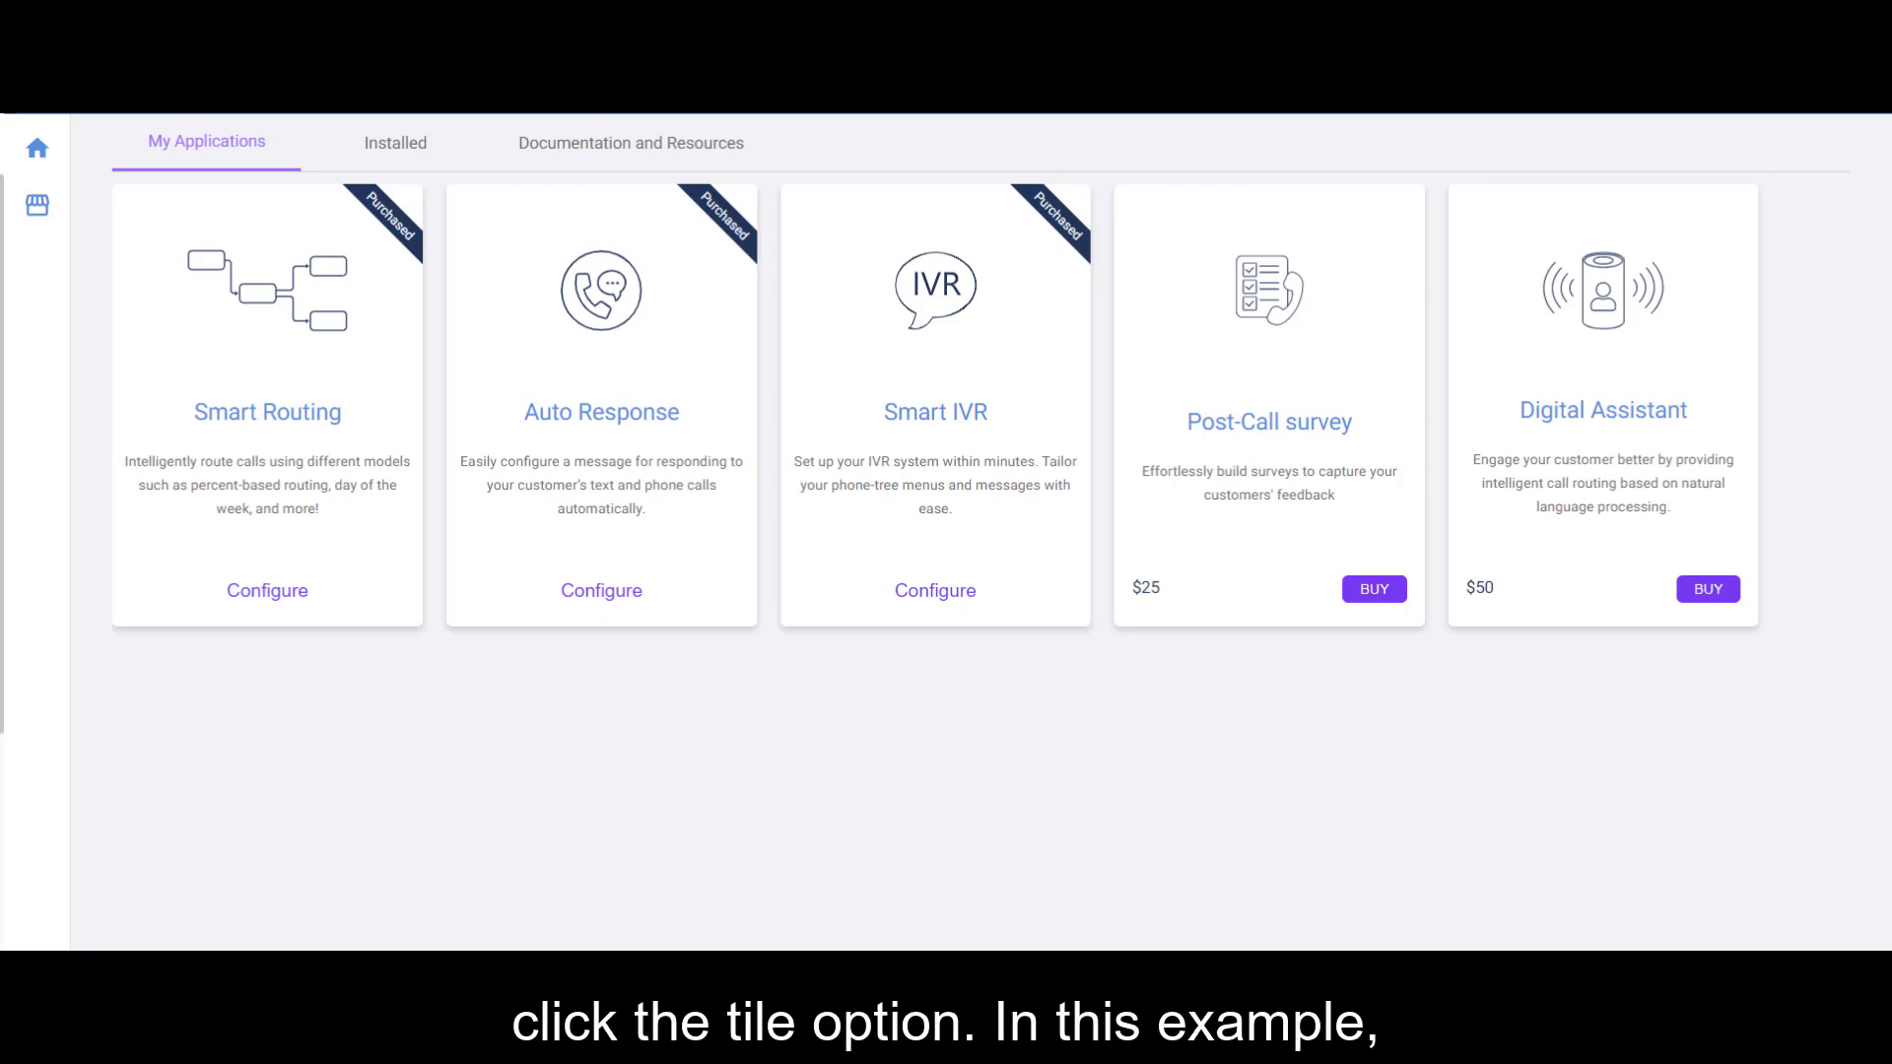
{"action": "left_click", "coordinate": [267, 404]}
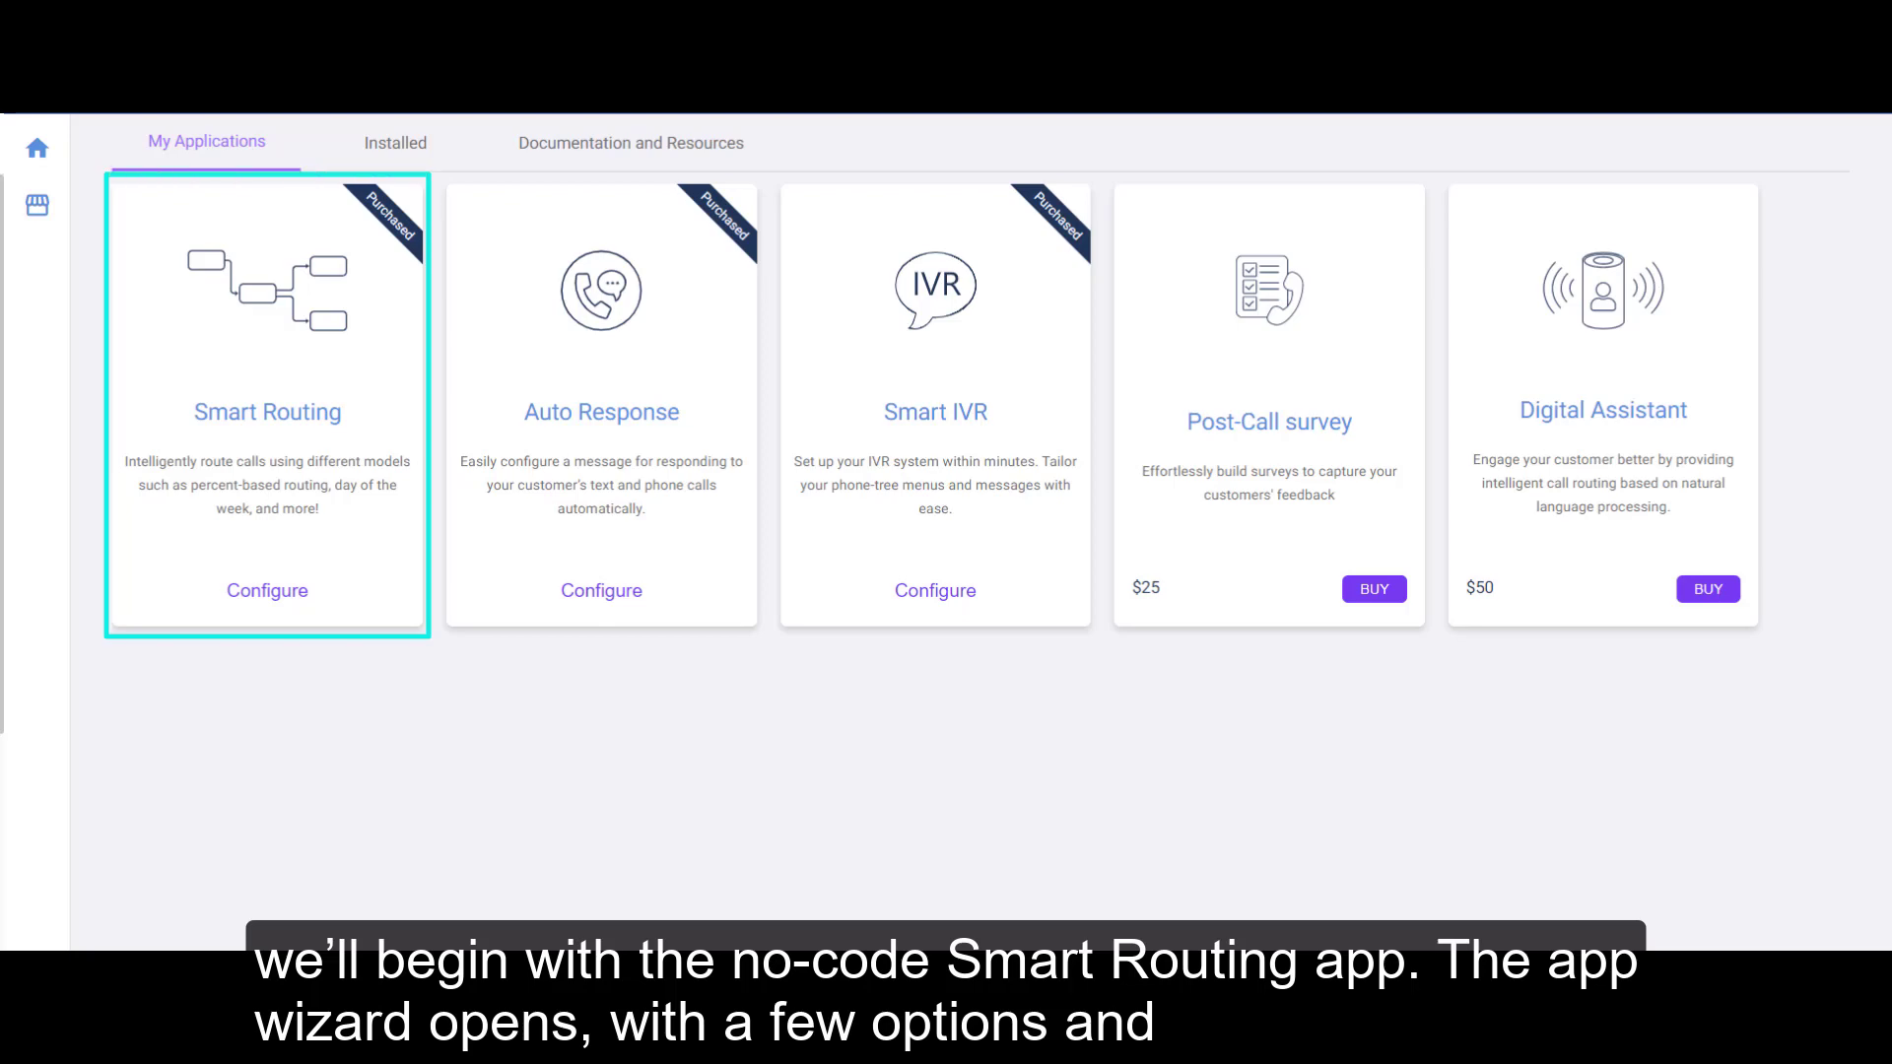
{"action": "left_click", "coordinate": [267, 590]}
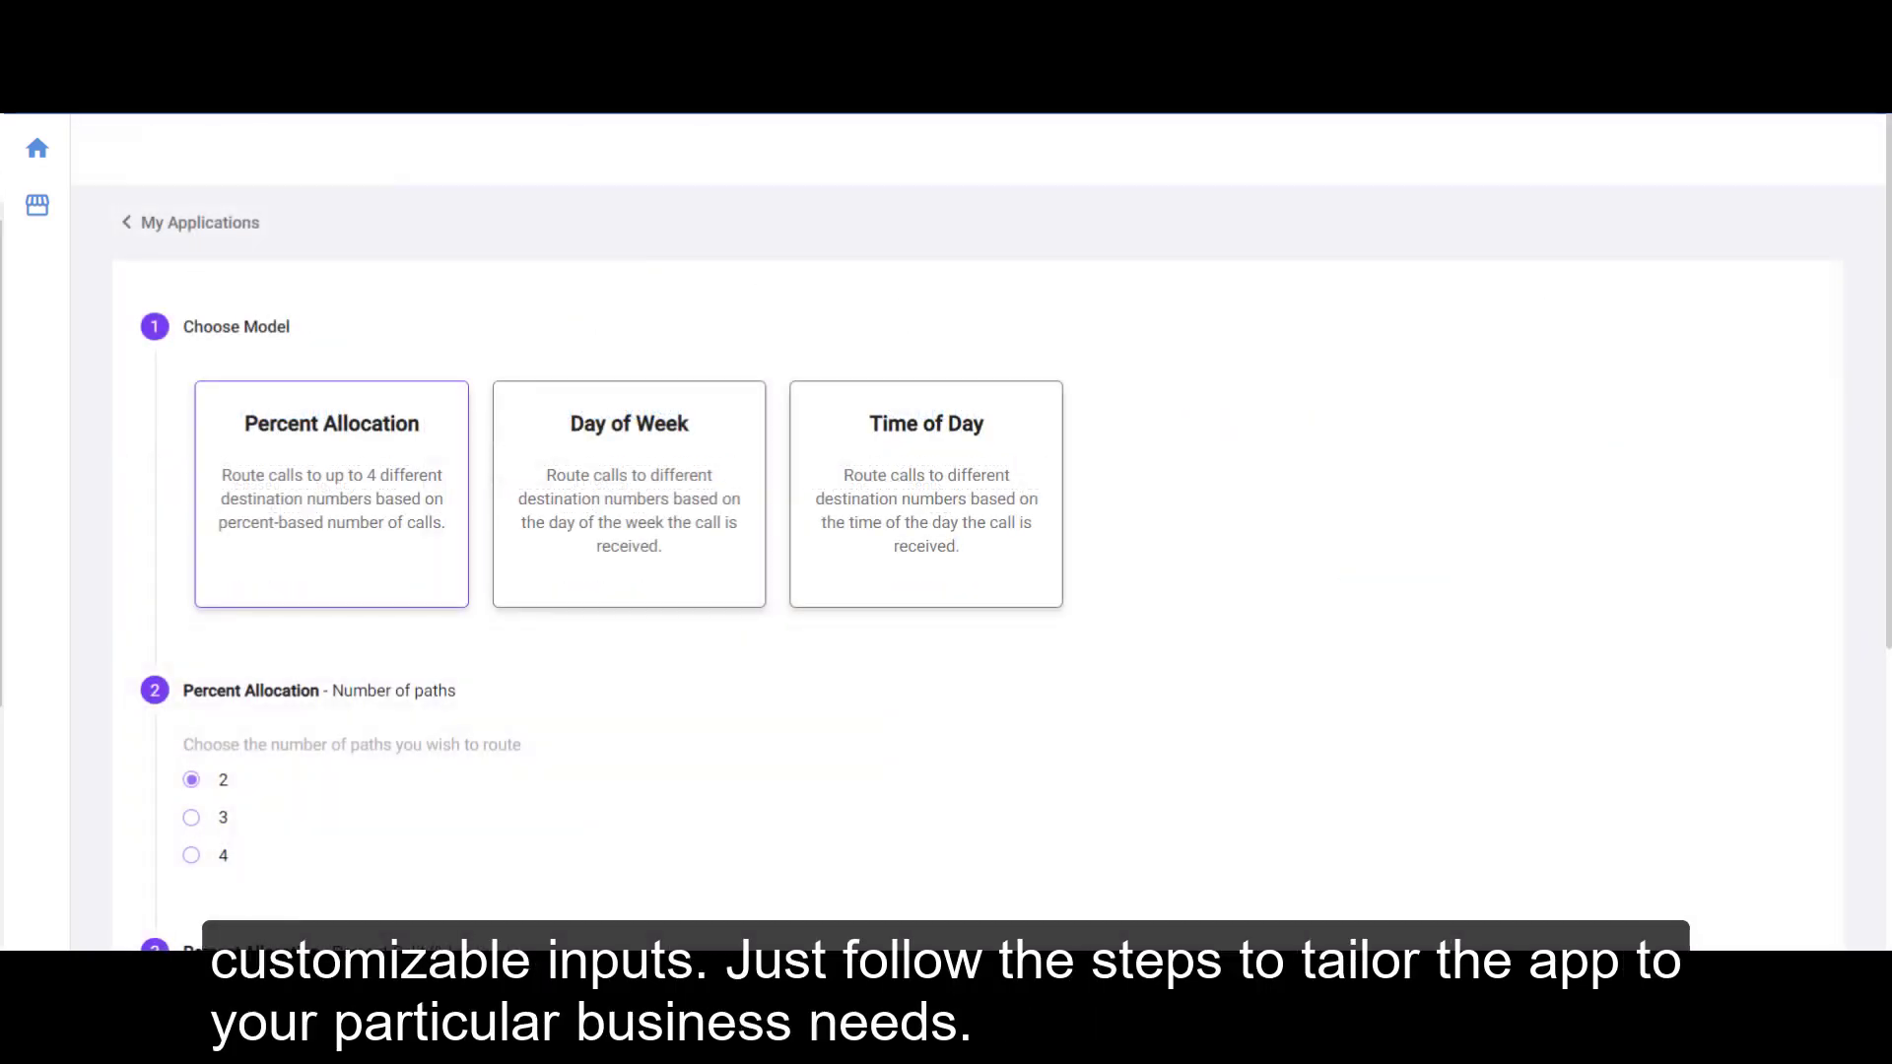
Step: Choose the Day of Week model with Sunday and Saturday routes, then save and deploy
{"action": "left_click", "coordinate": [629, 494]}
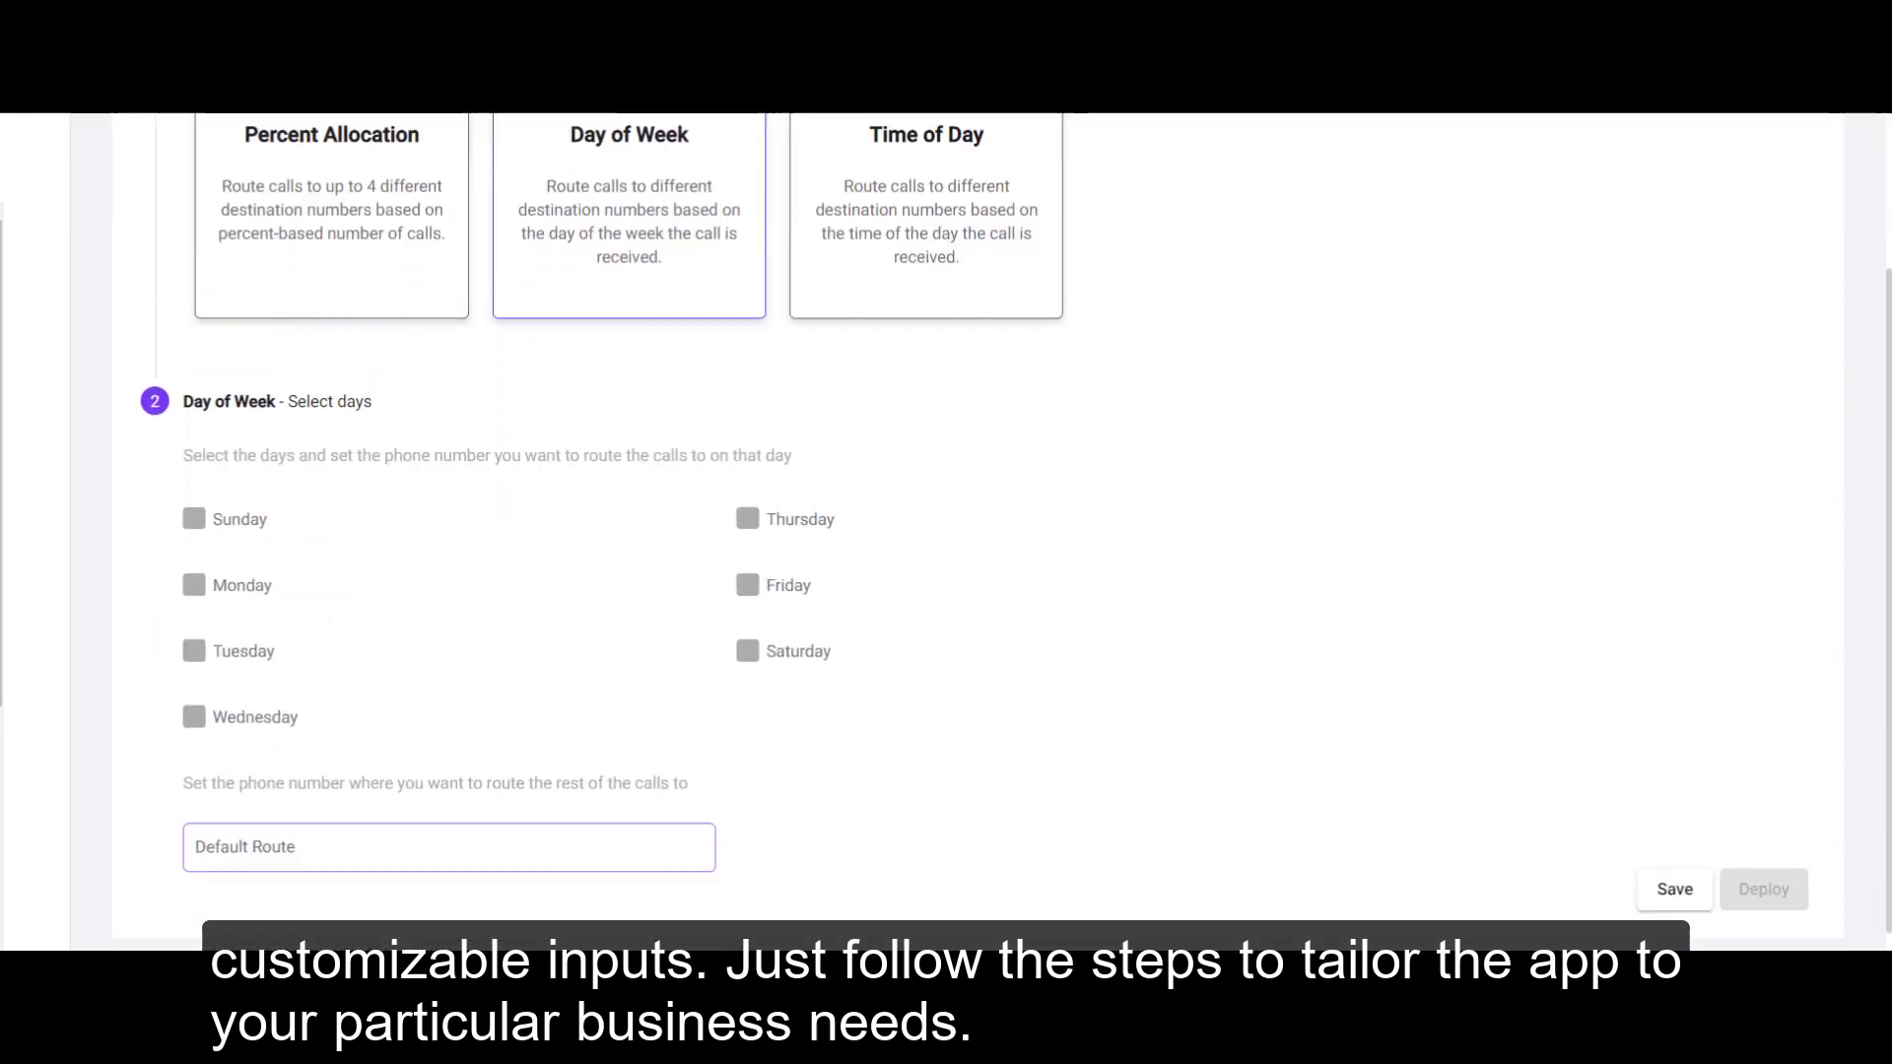
{"action": "left_click", "coordinate": [193, 519]}
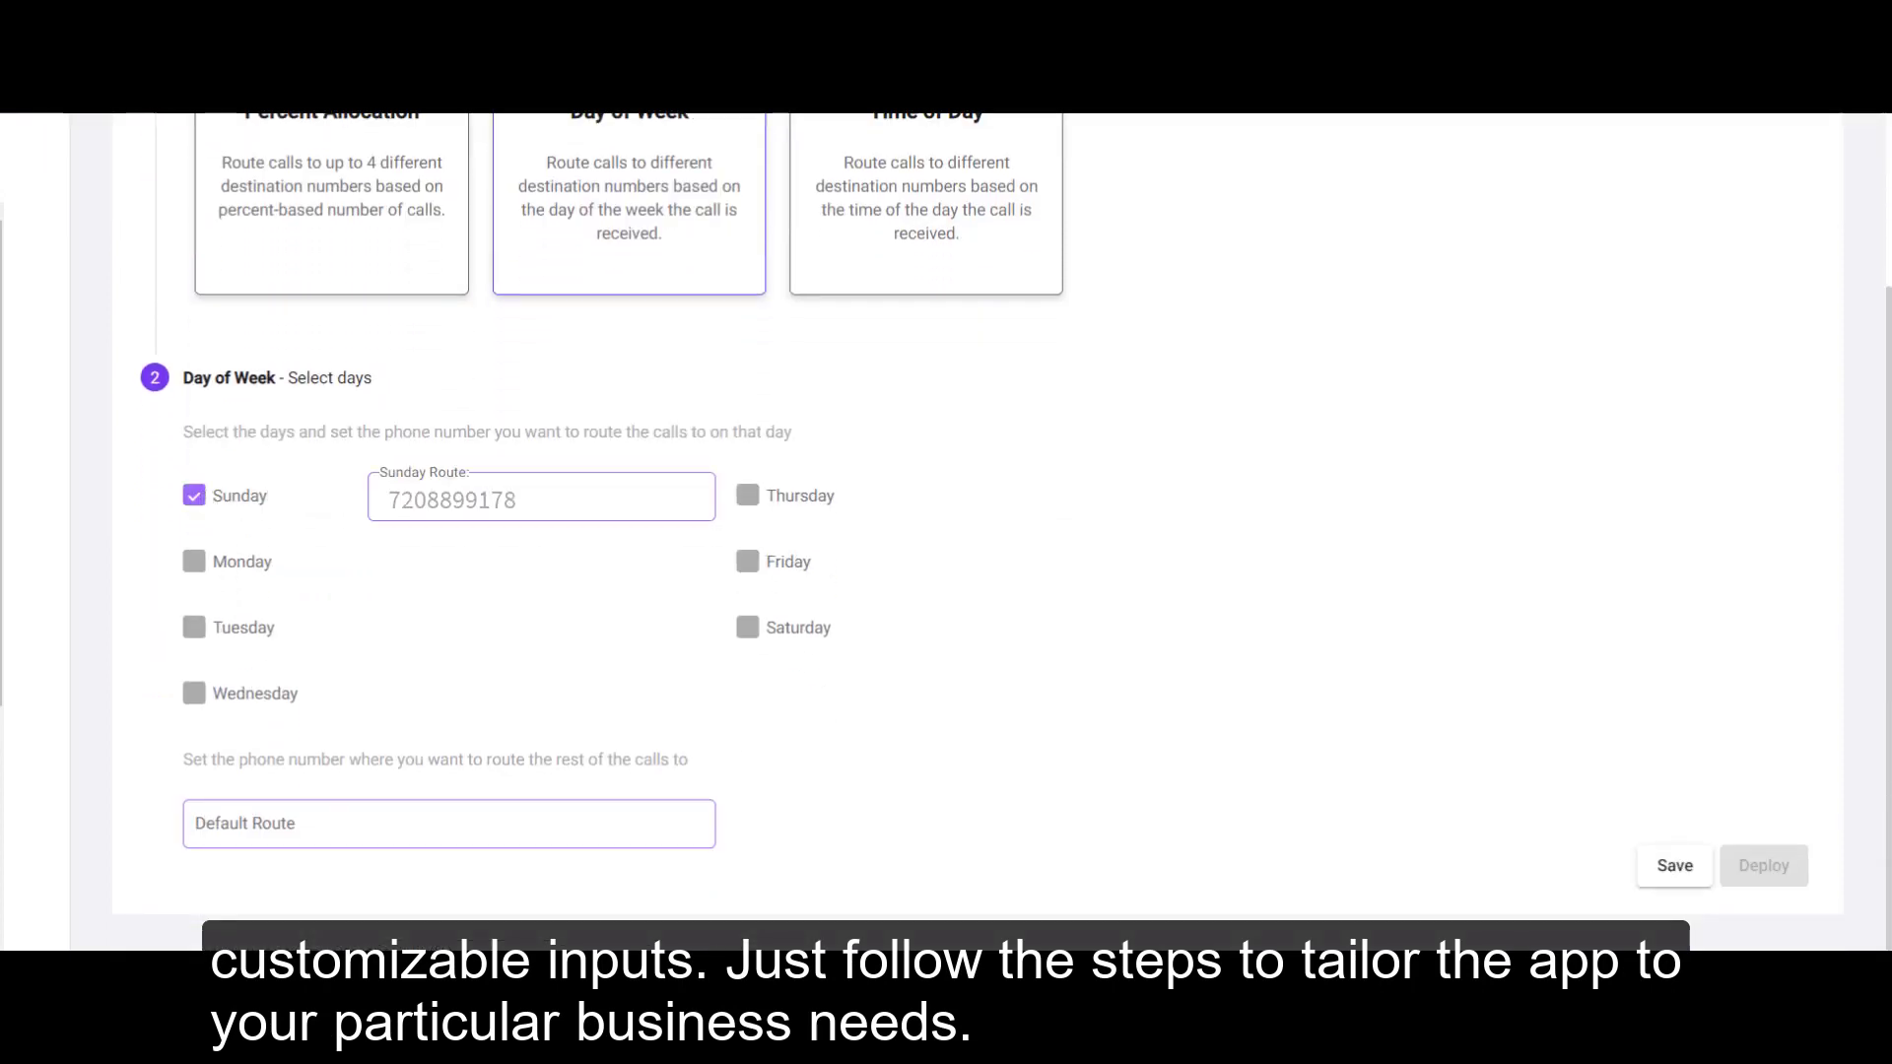
{"action": "left_click", "coordinate": [747, 627]}
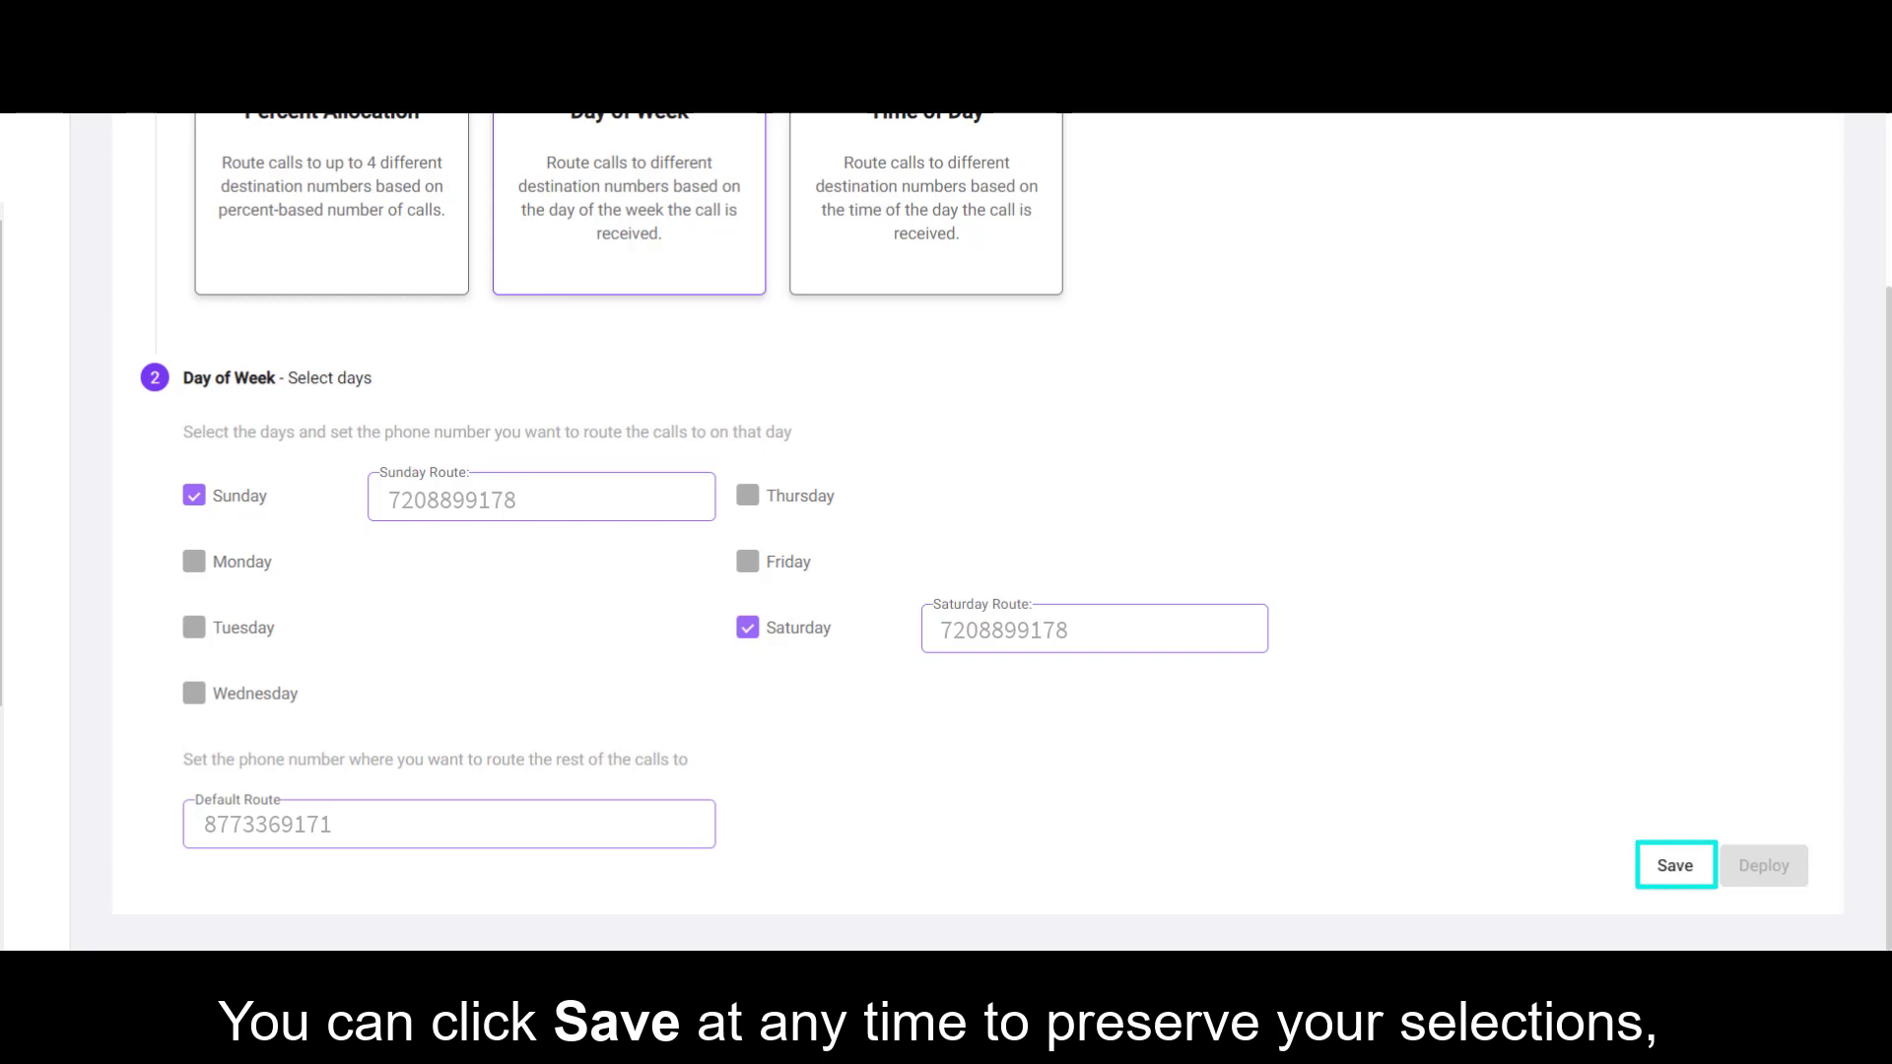
{"action": "left_click", "coordinate": [1675, 865]}
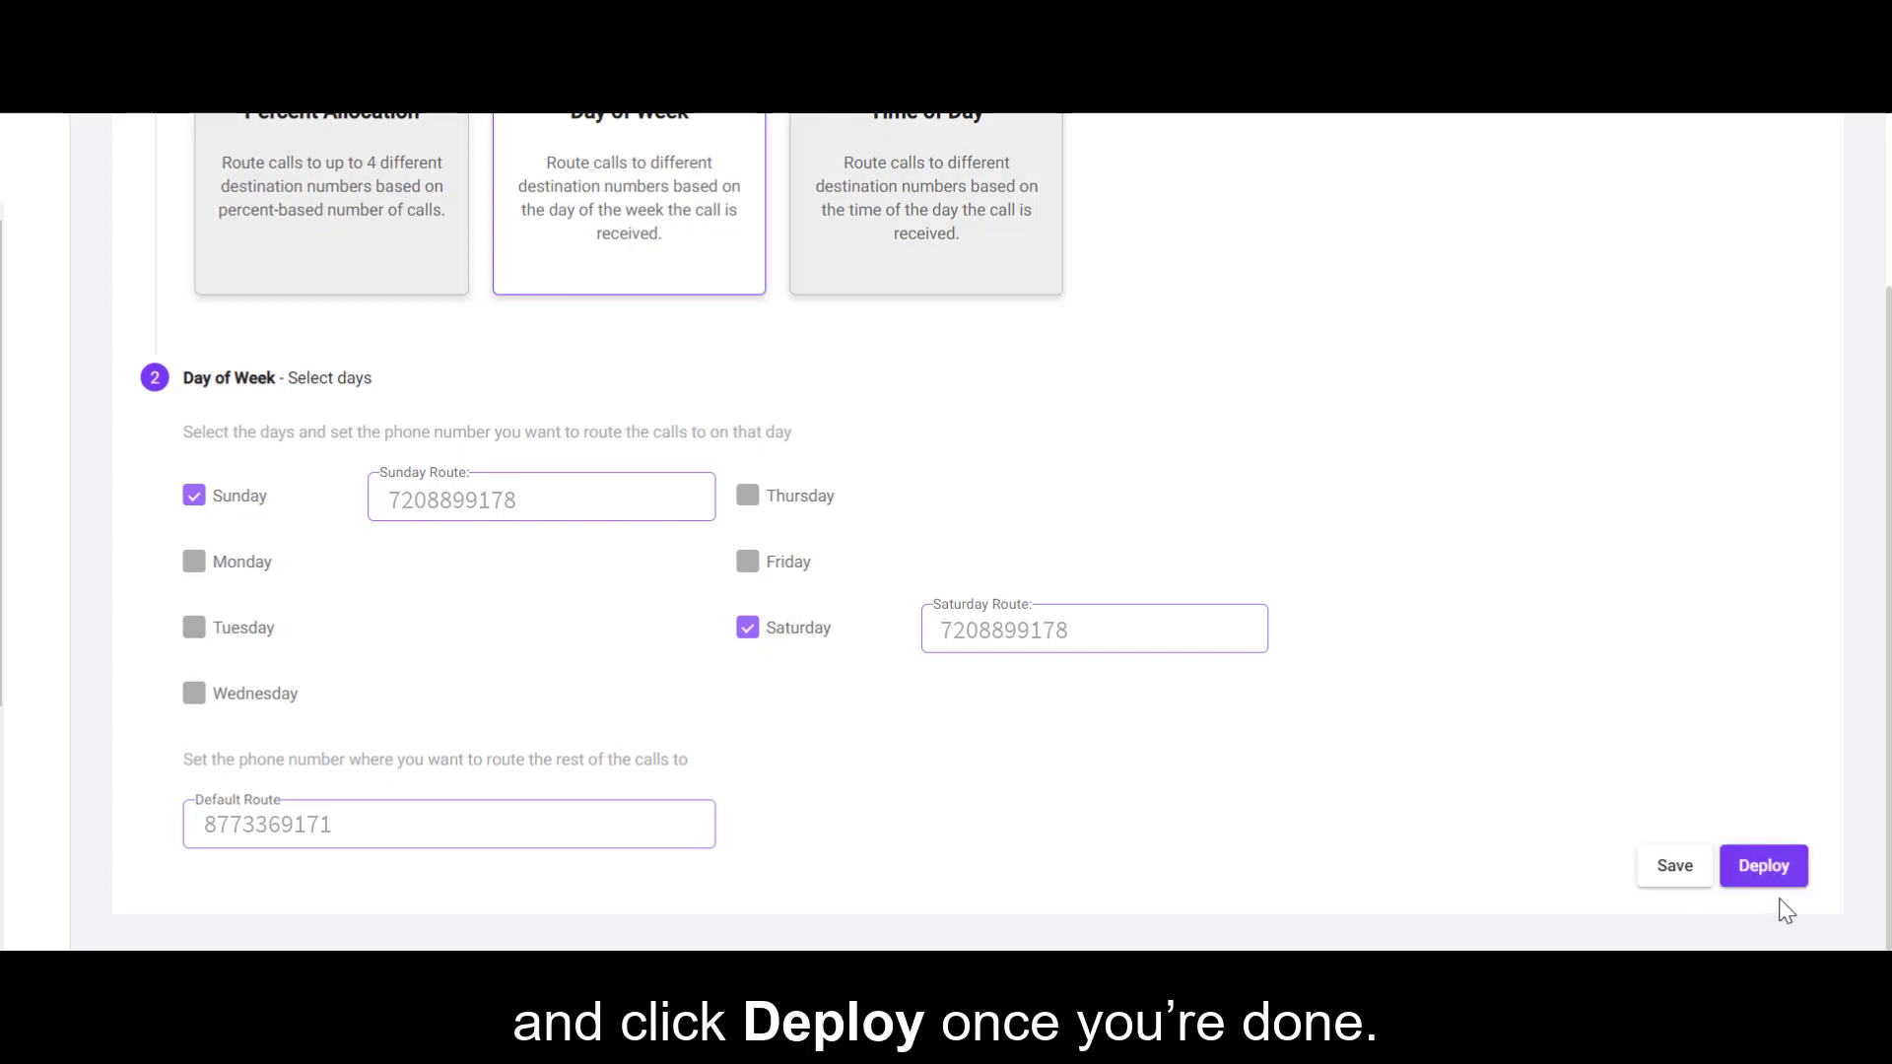
{"action": "left_click", "coordinate": [1763, 865]}
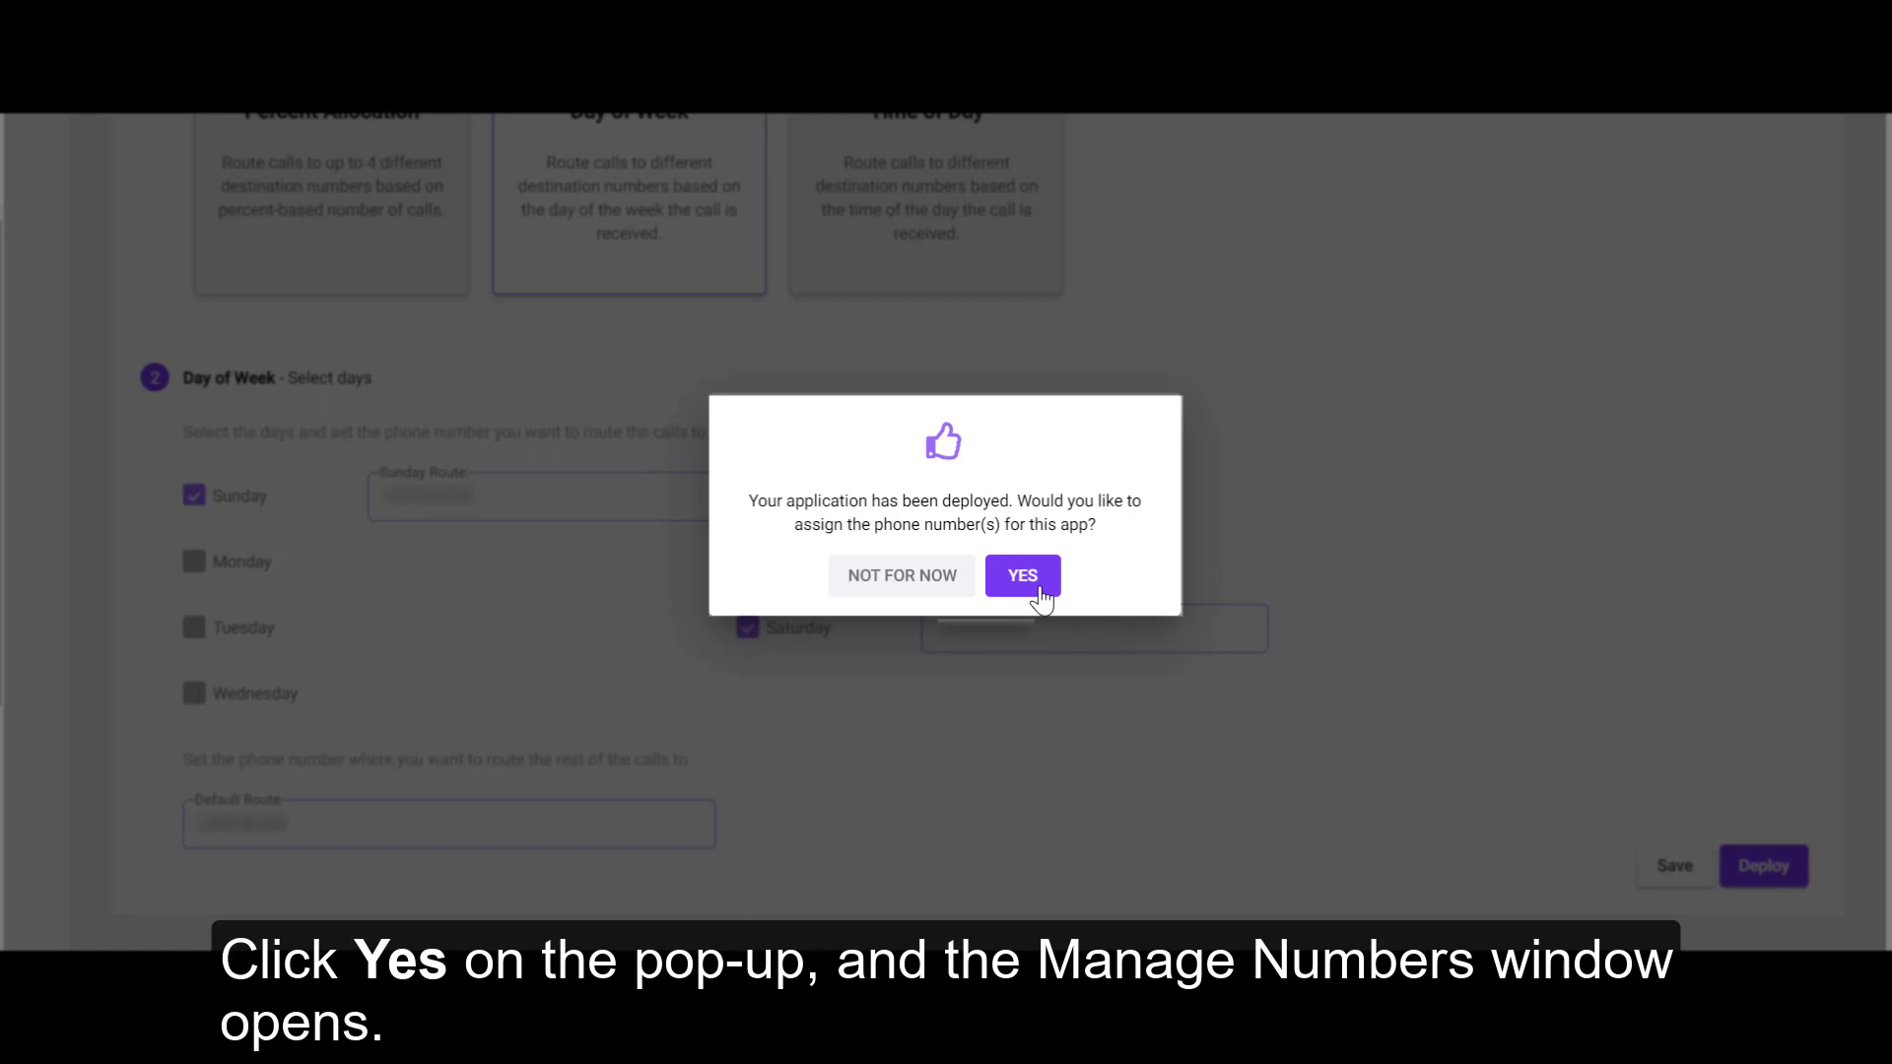
{"action": "left_click", "coordinate": [1021, 576]}
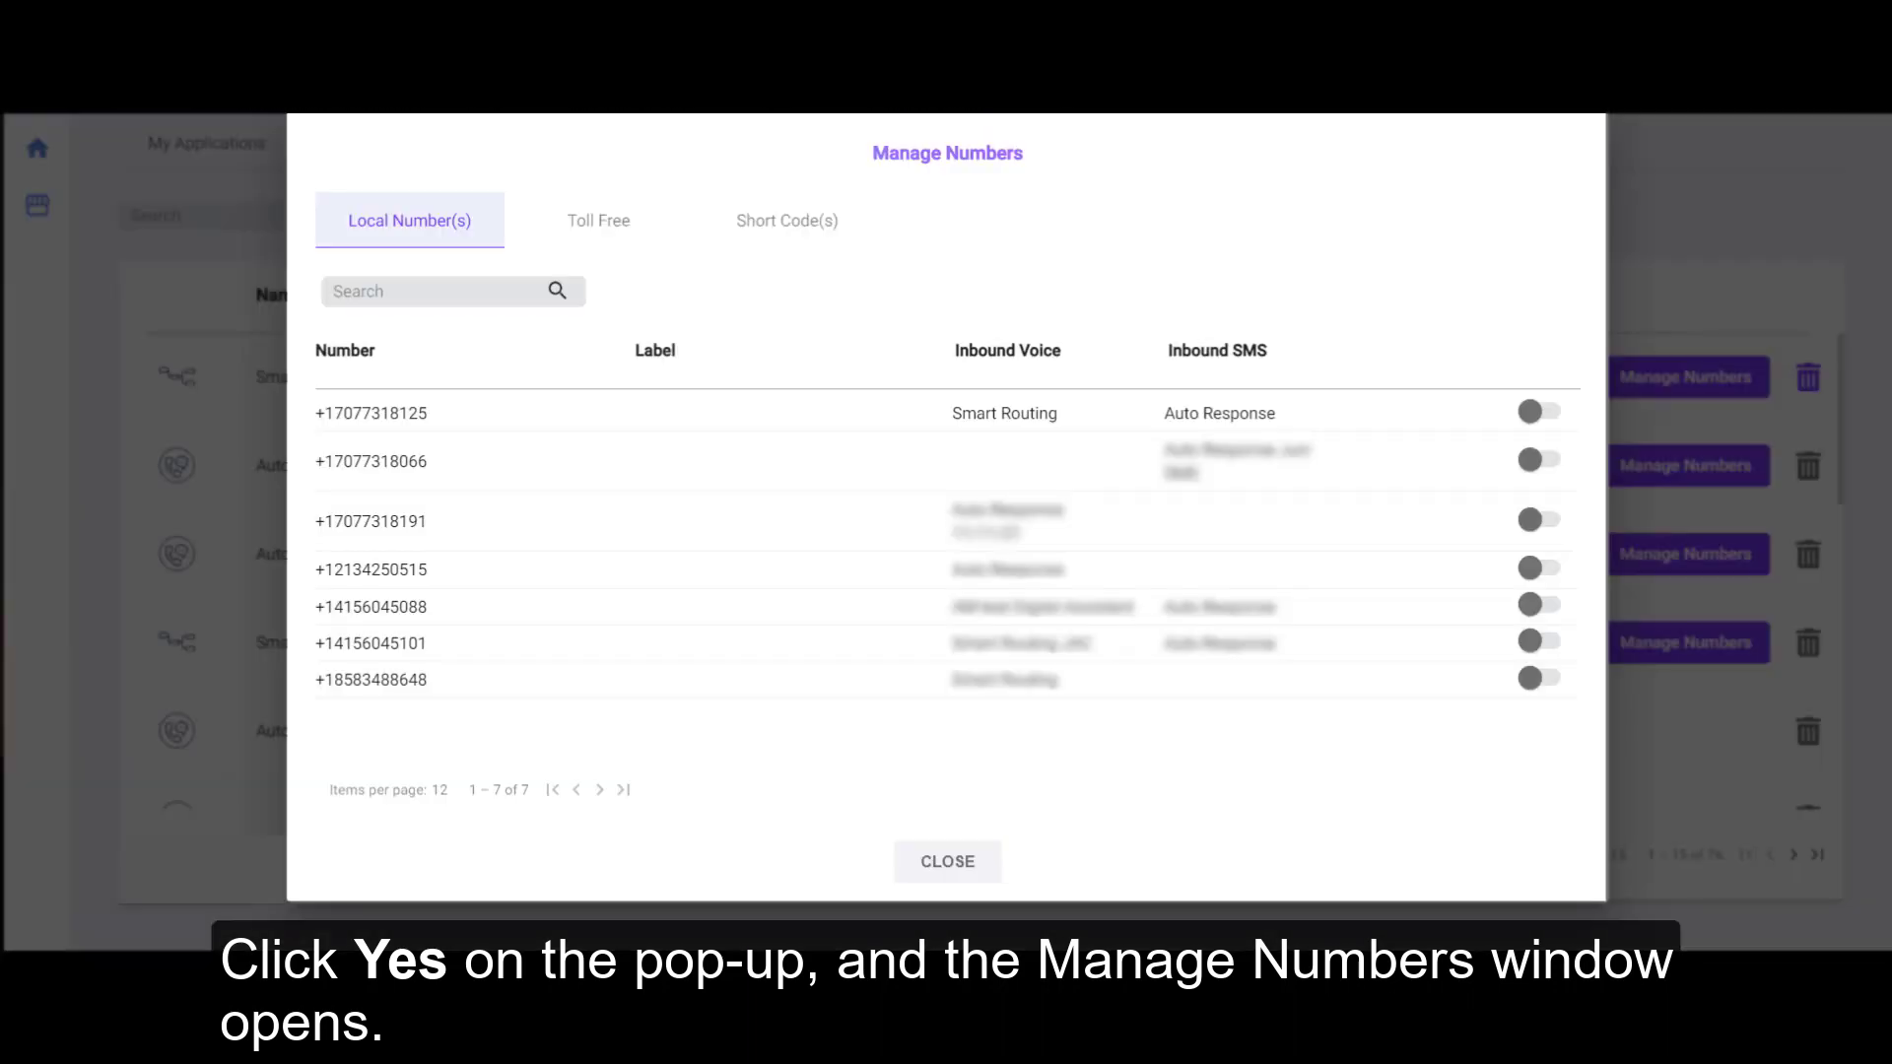
{"action": "left_click", "coordinate": [435, 290]}
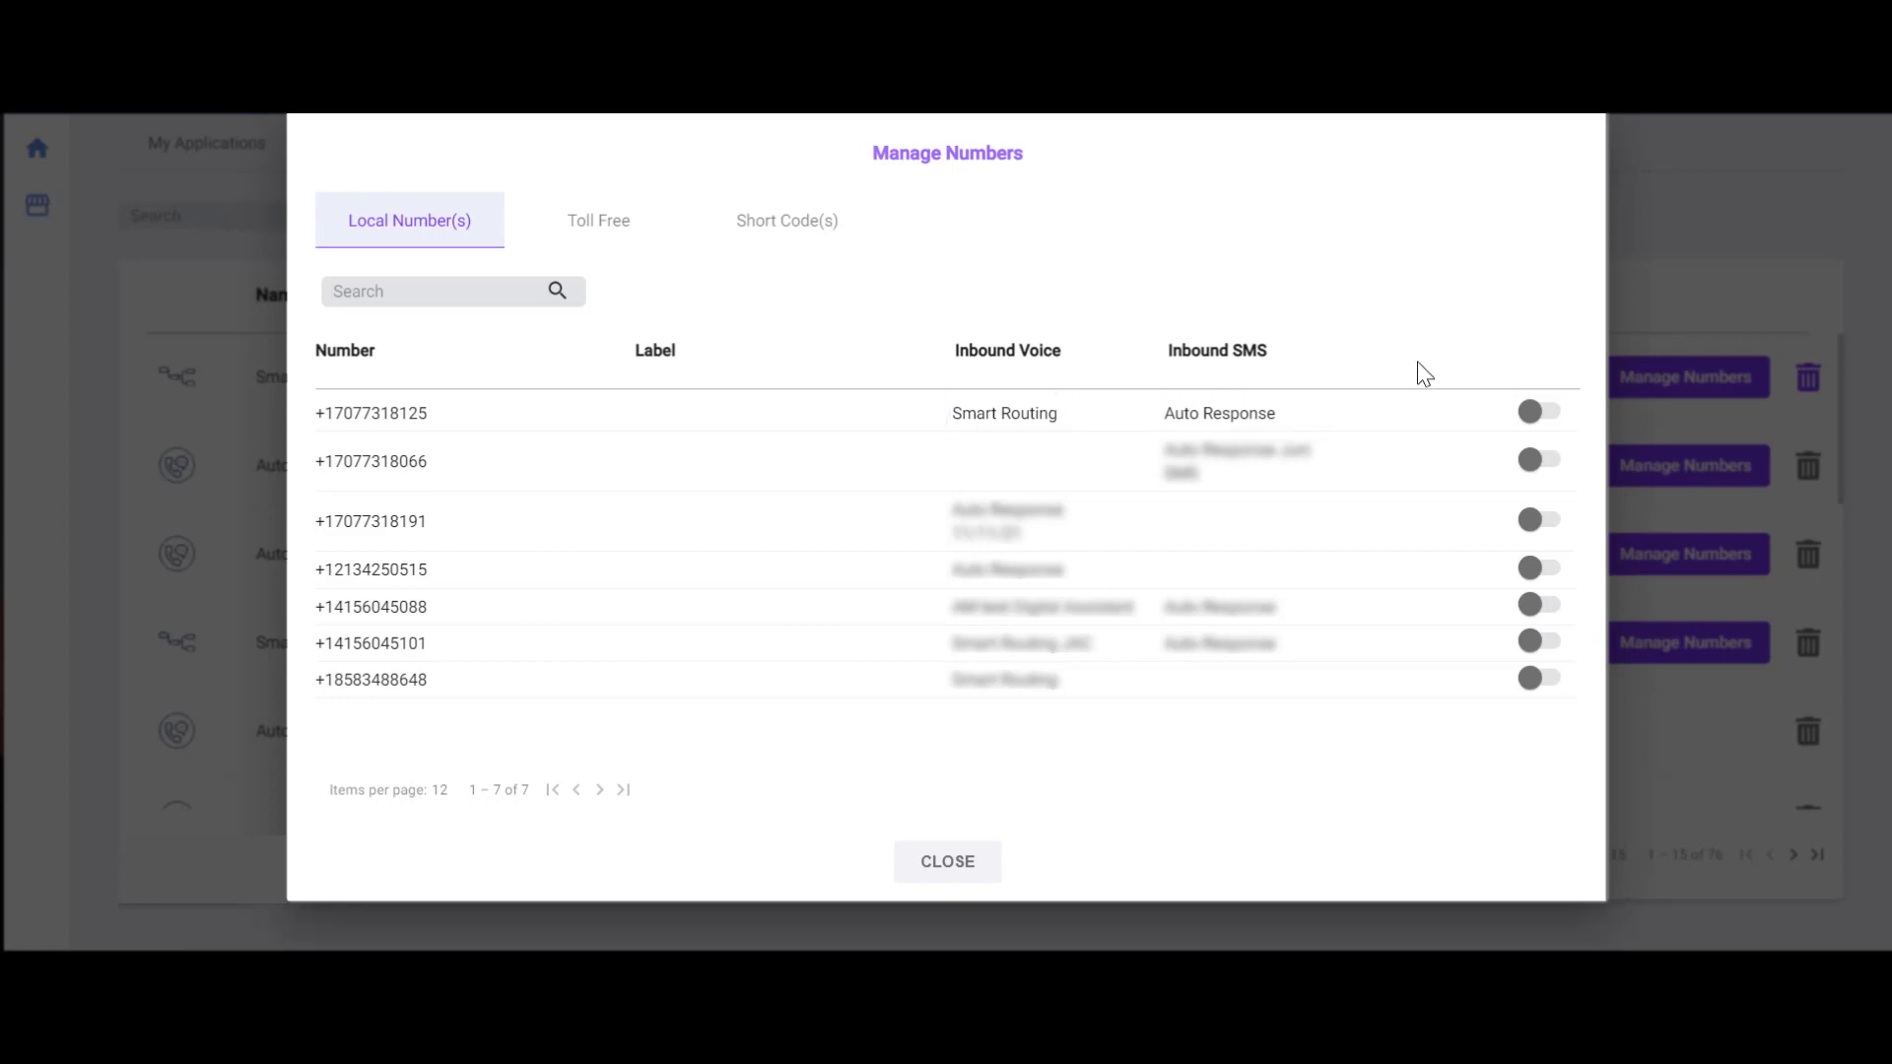
{"action": "left_click", "coordinate": [1538, 460]}
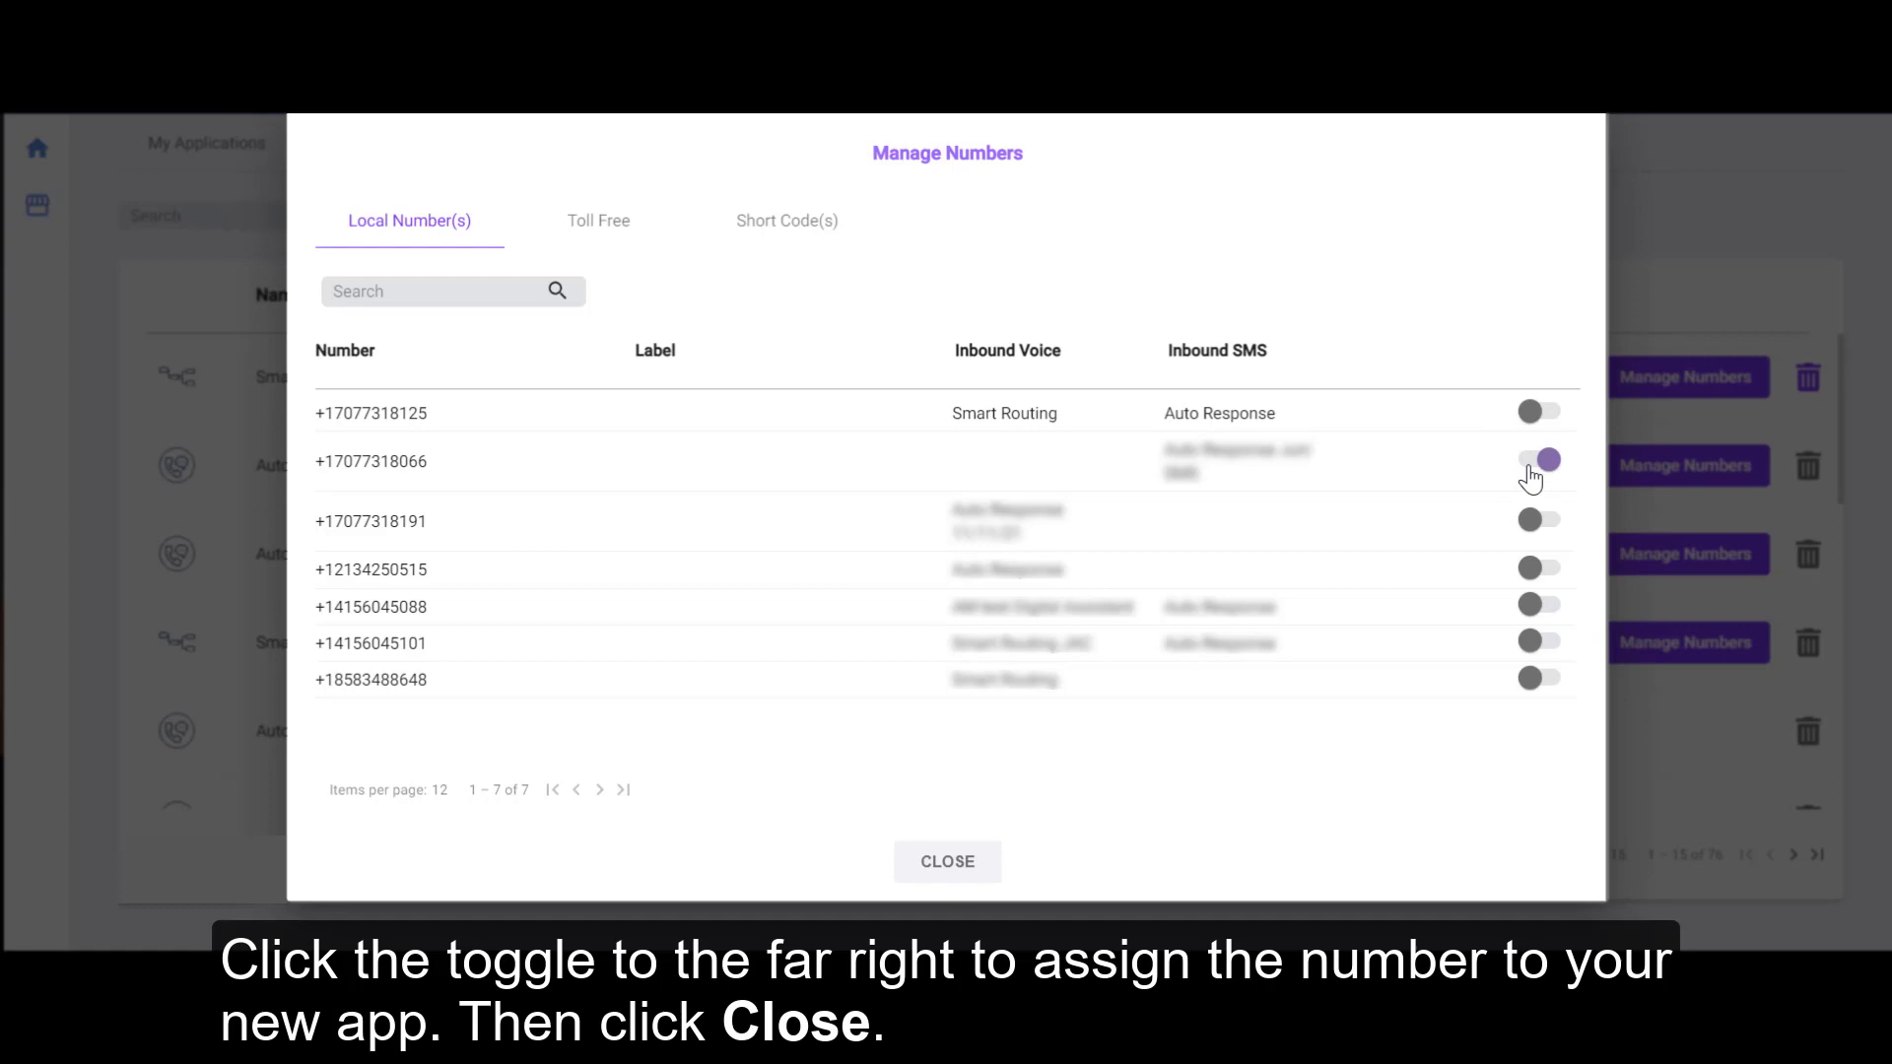
{"action": "left_click", "coordinate": [1538, 460]}
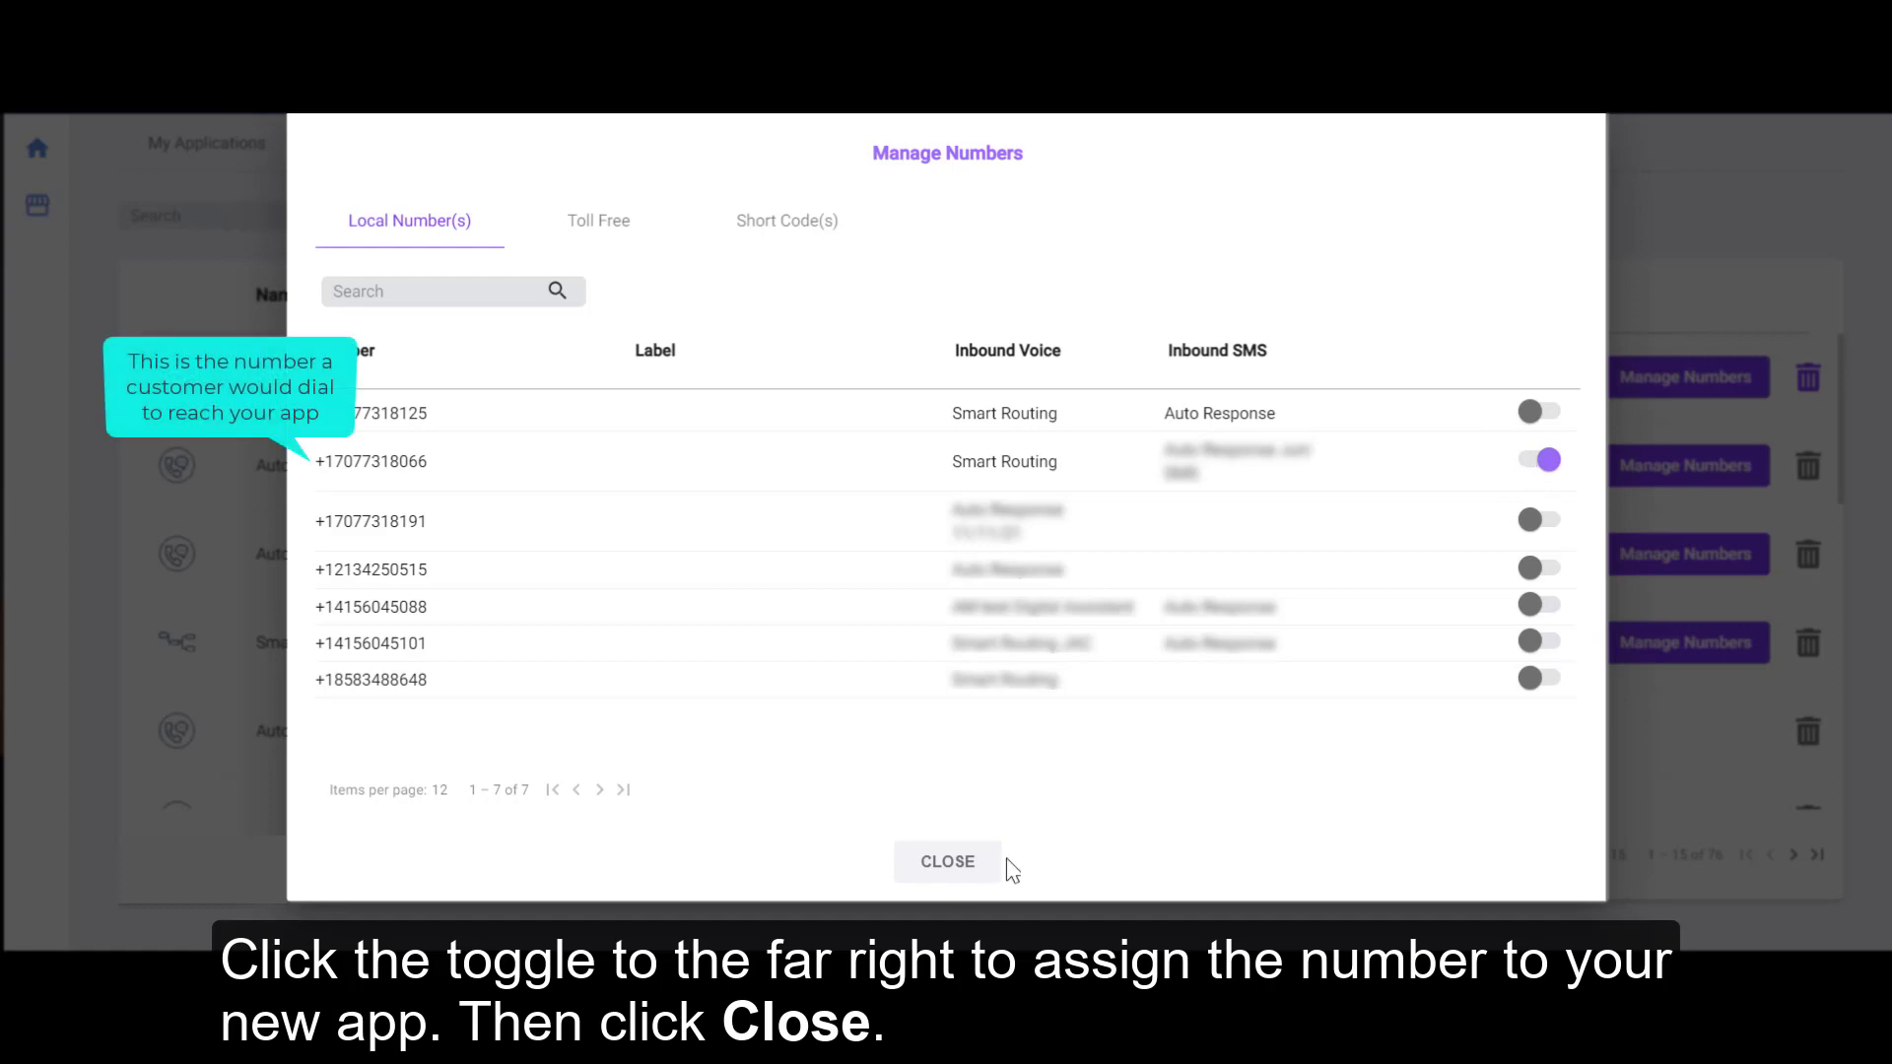
{"action": "left_click", "coordinate": [947, 861]}
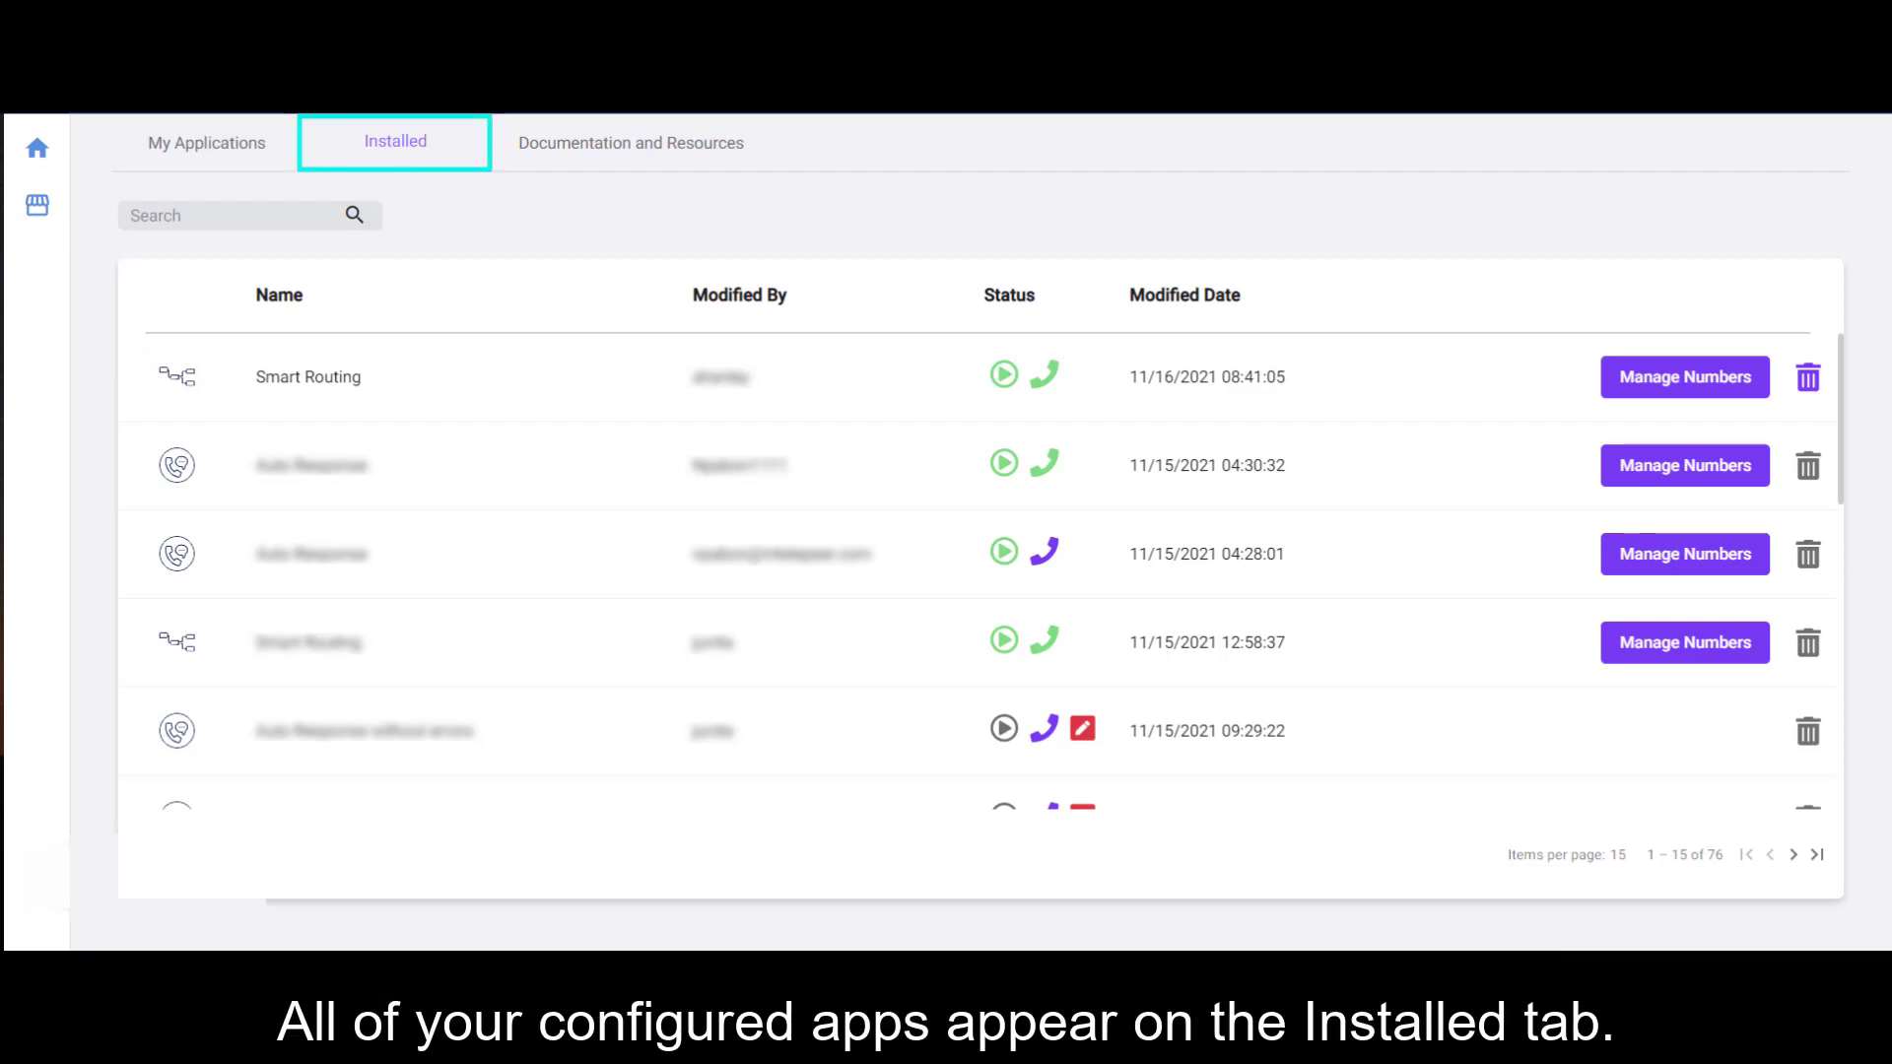
Step: View the Installed tab with Smart Routing listed at the top
{"action": "left_click", "coordinate": [229, 215]}
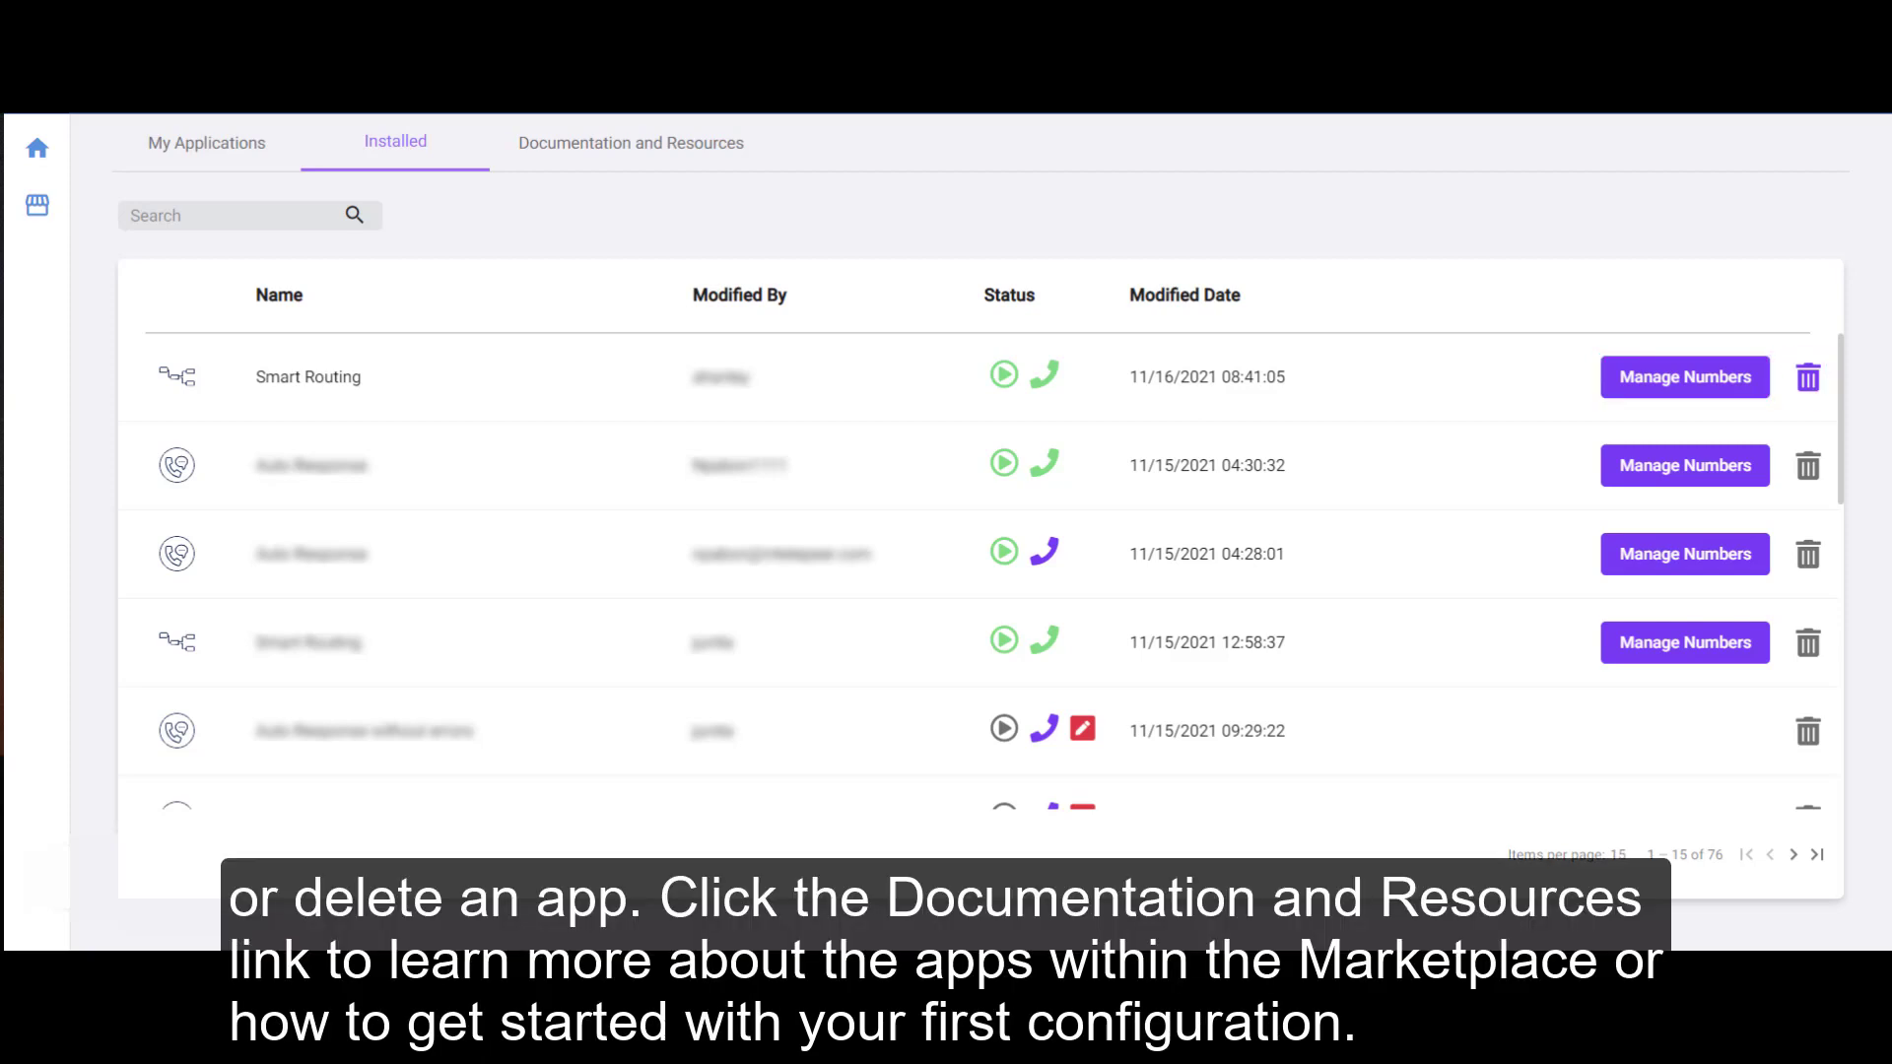
{"action": "mouse_move", "coordinate": [630, 141]}
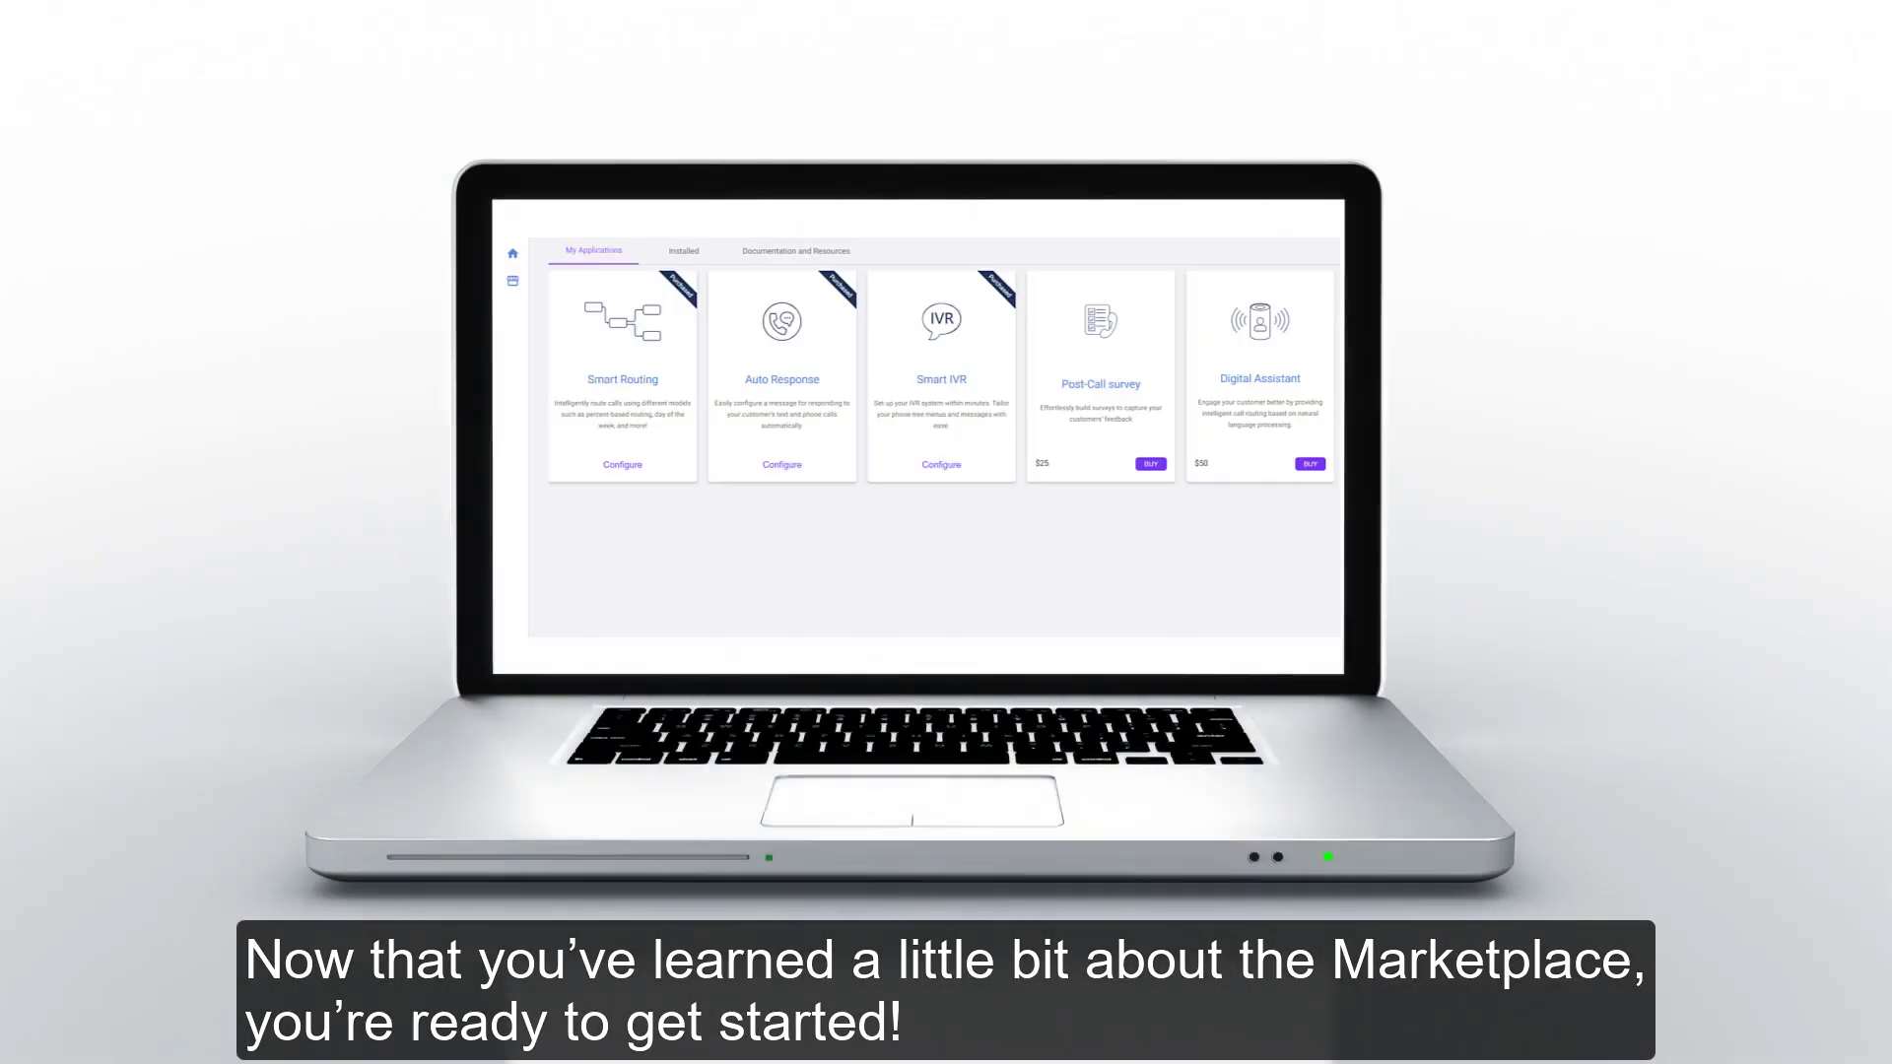
{"action": "left_click", "coordinate": [621, 464]}
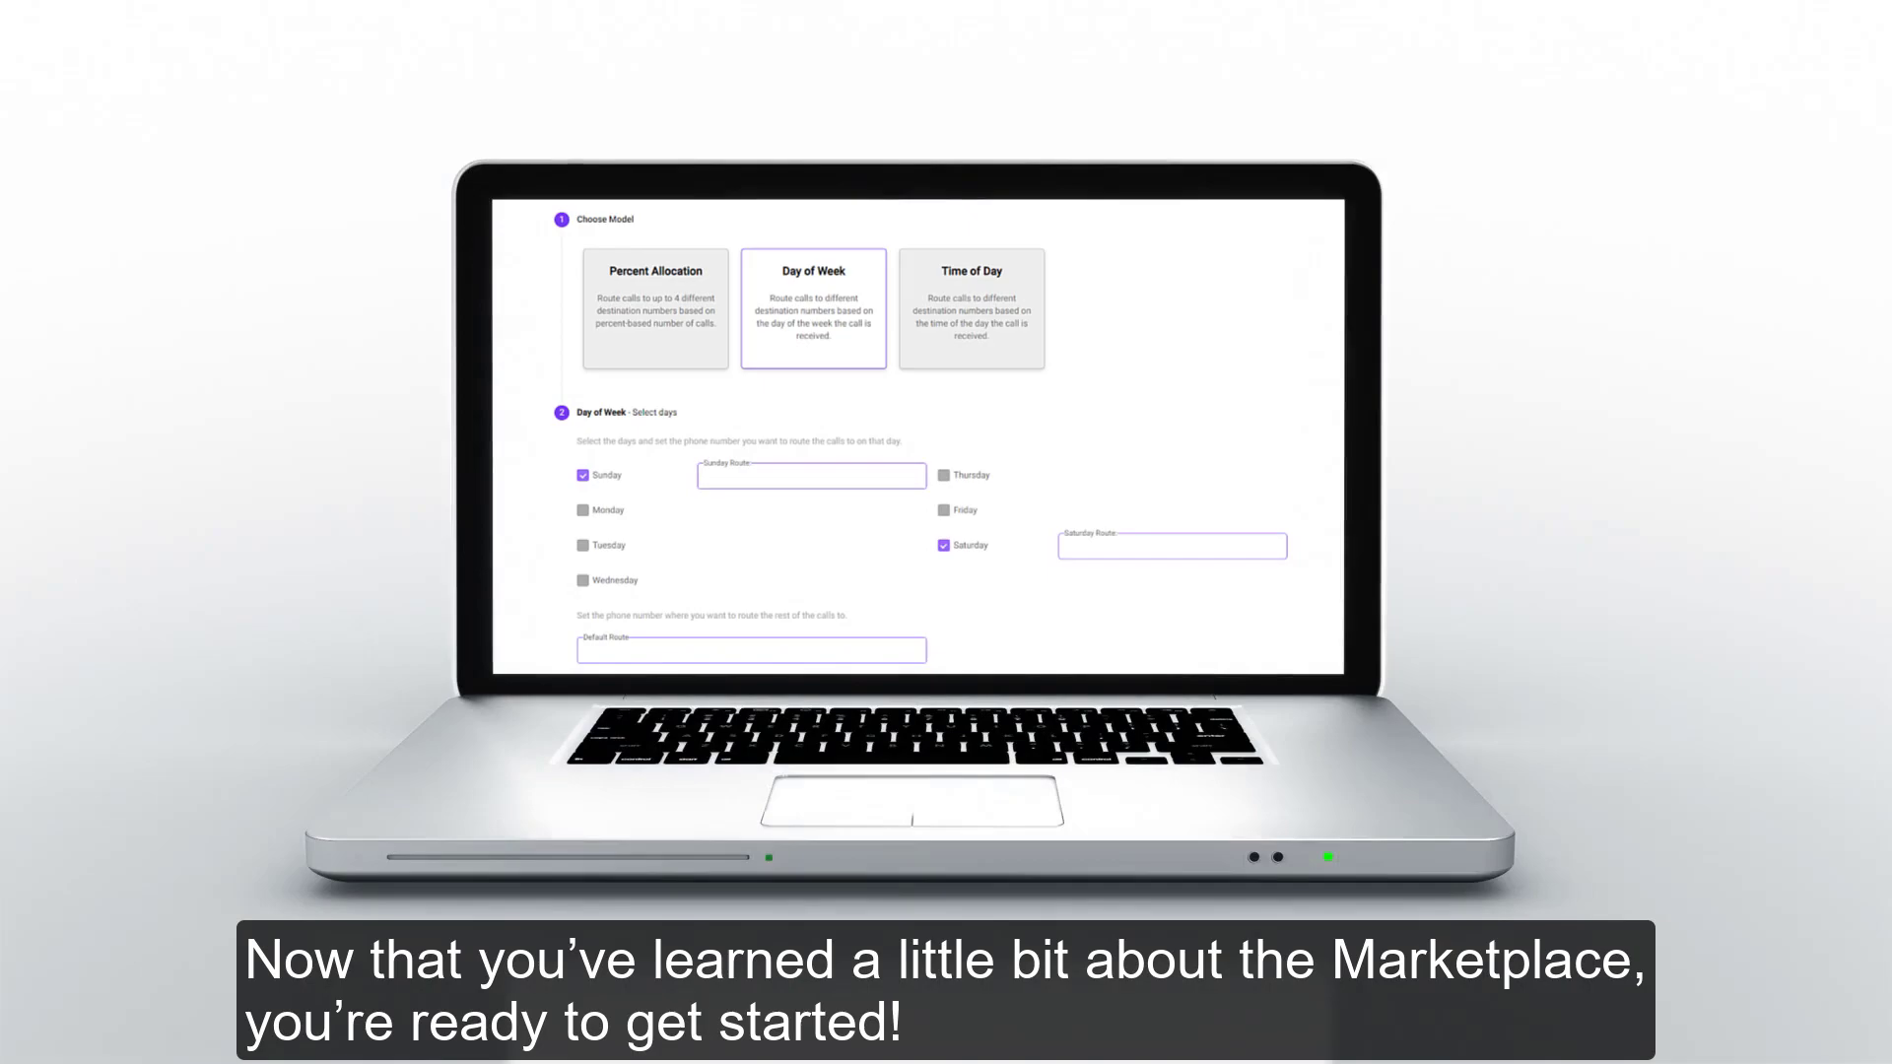